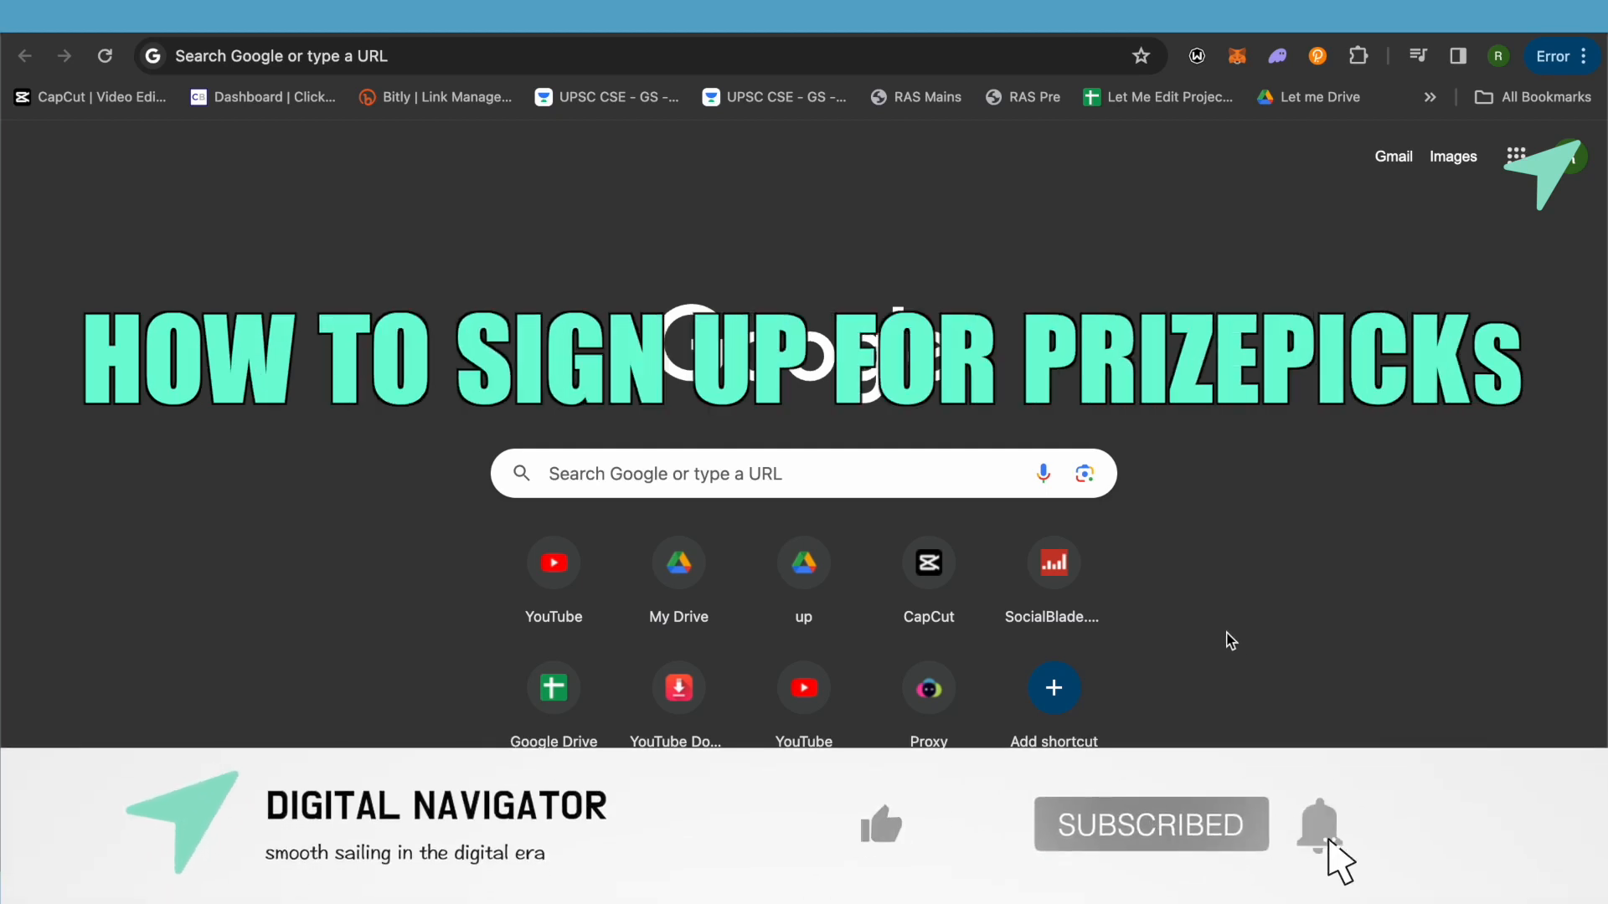
Step: Search Google for 'prizepicks' so the official PrizePicks site appears as the top result
{"action": "left_click", "coordinate": [879, 824]}
{"action": "type", "text": "prizepicks"}
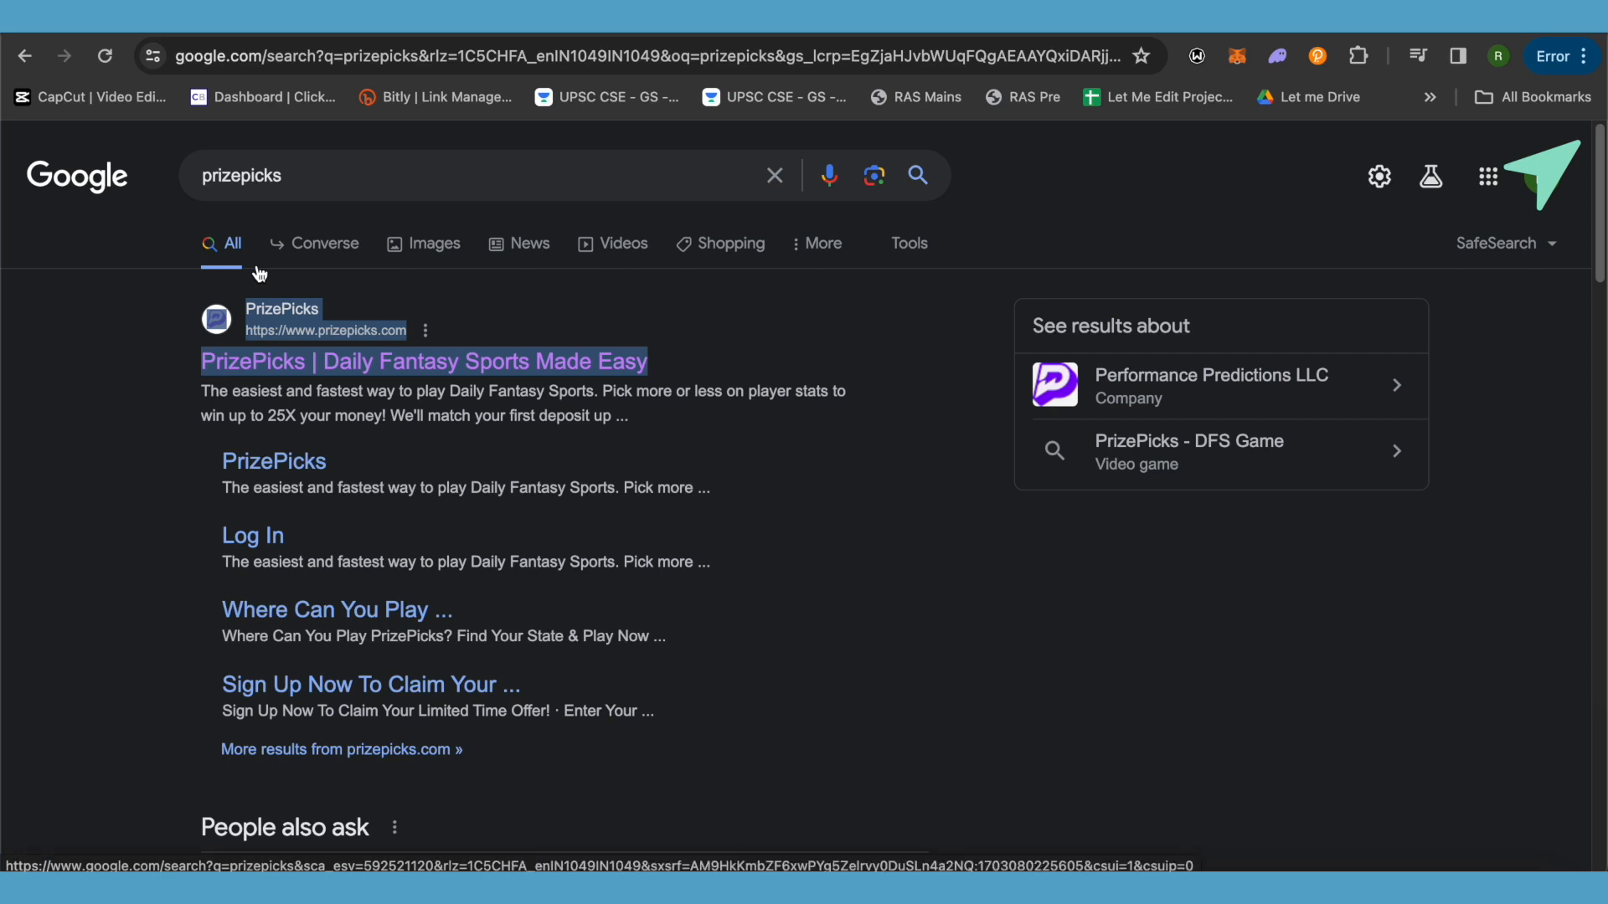
{"action": "mouse_move", "coordinate": [975, 216]}
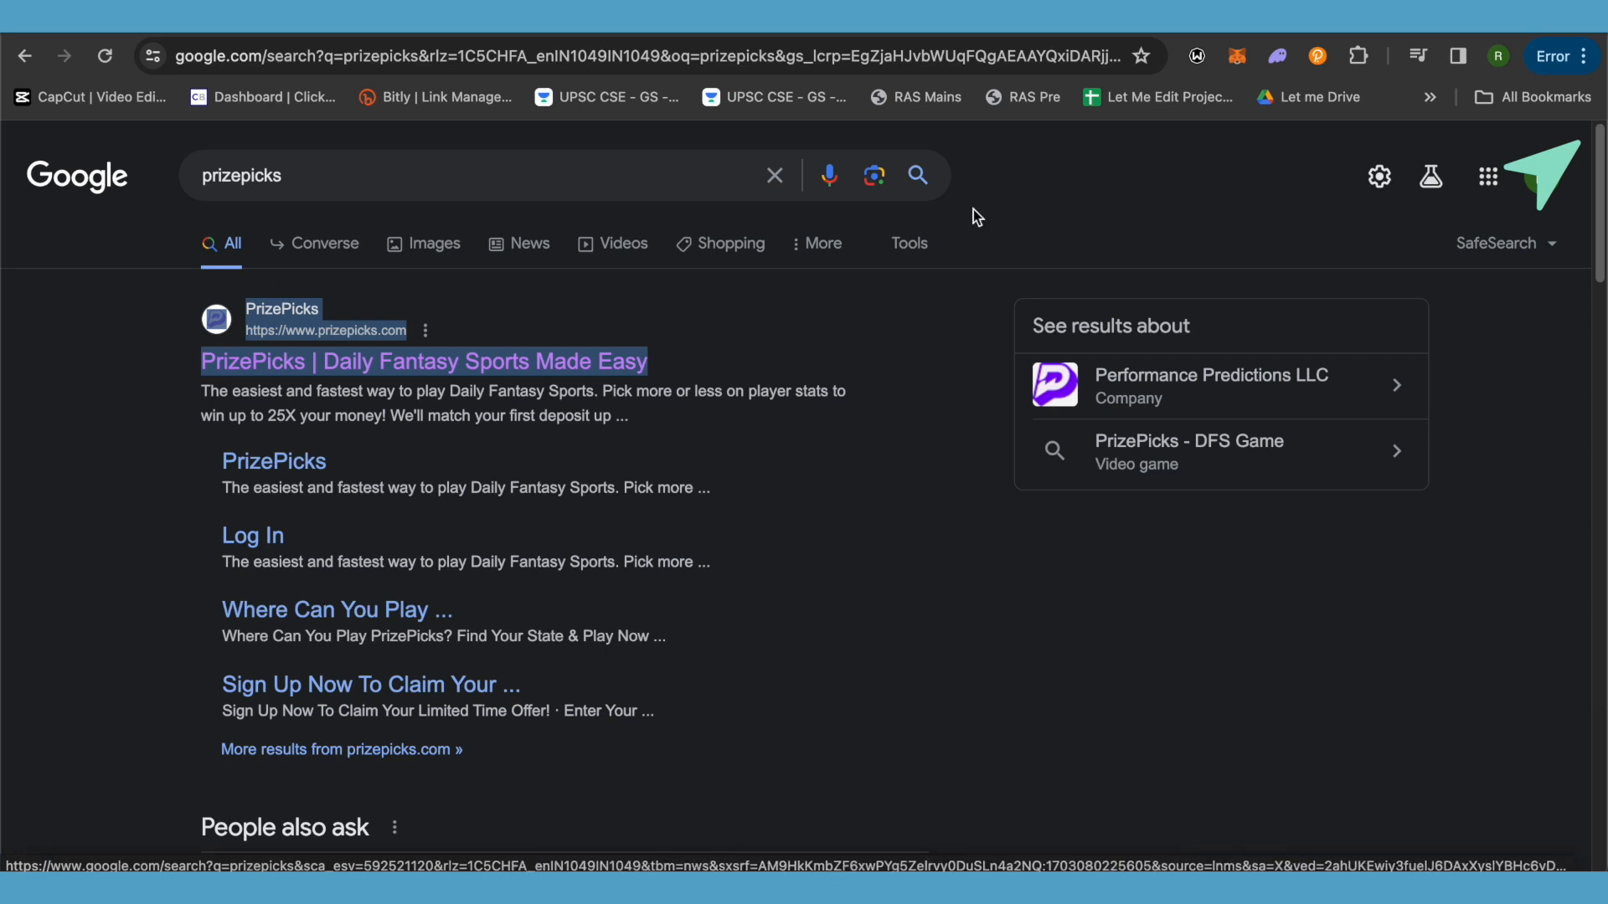
Step: Open prizepicks.com from the top search result, landing on the first-deposit match offer page
{"action": "left_click", "coordinate": [422, 362]}
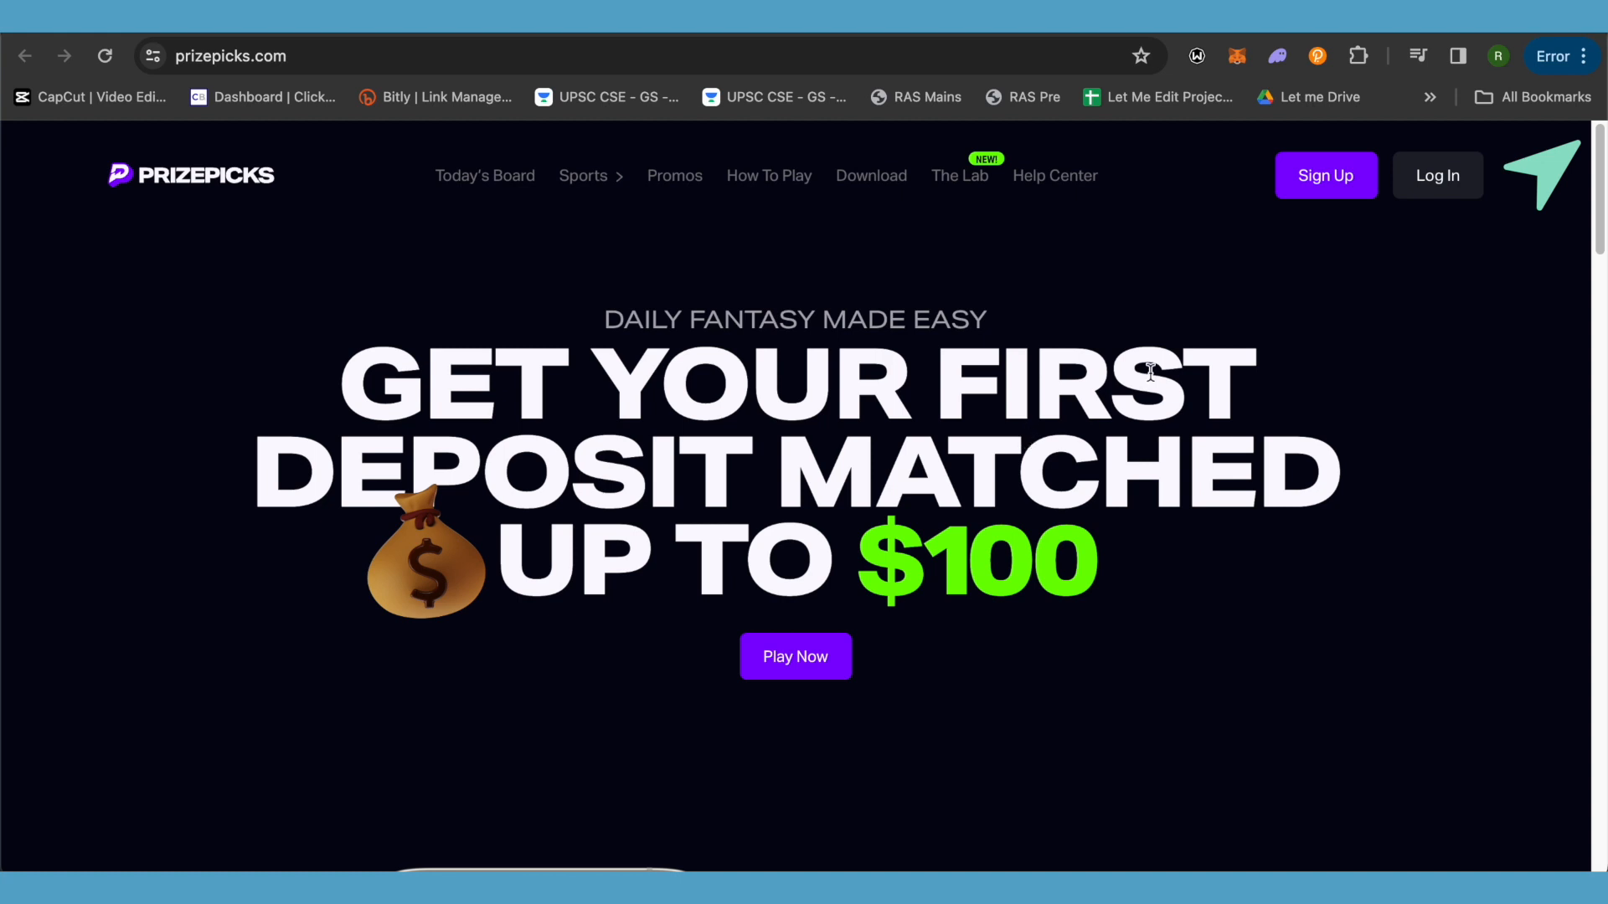
{"action": "mouse_move", "coordinate": [1385, 239]}
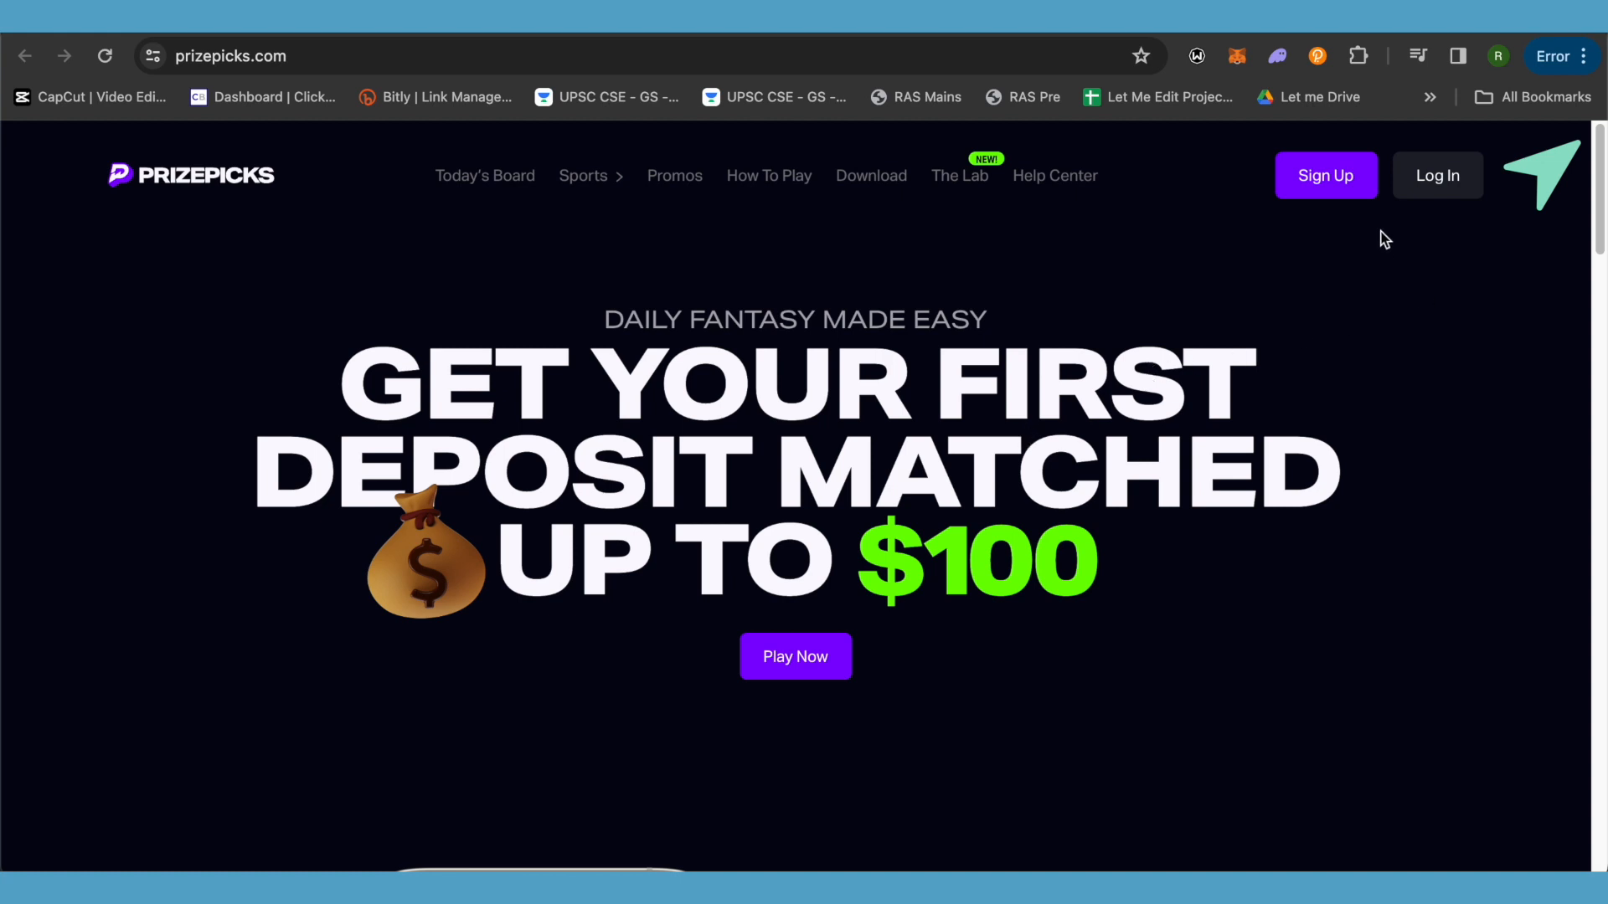
{"action": "mouse_move", "coordinate": [1327, 176]}
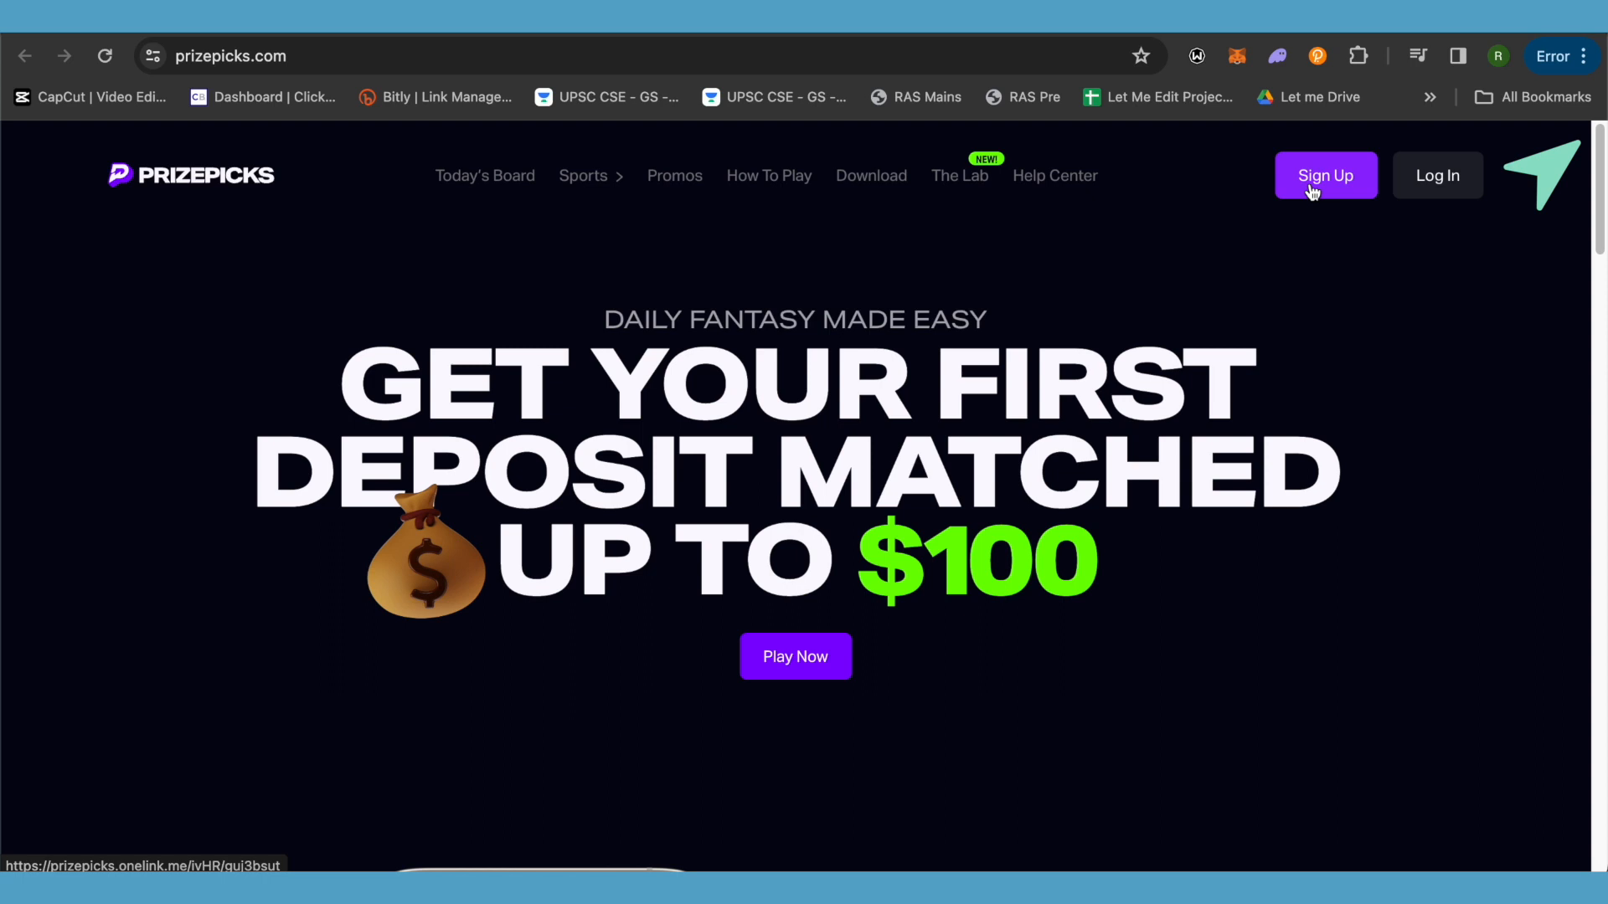
Step: Begin Sign Up, reaching the email step 1 of 5 with referral code BESTOFFER prefilled
{"action": "left_click", "coordinate": [1325, 176]}
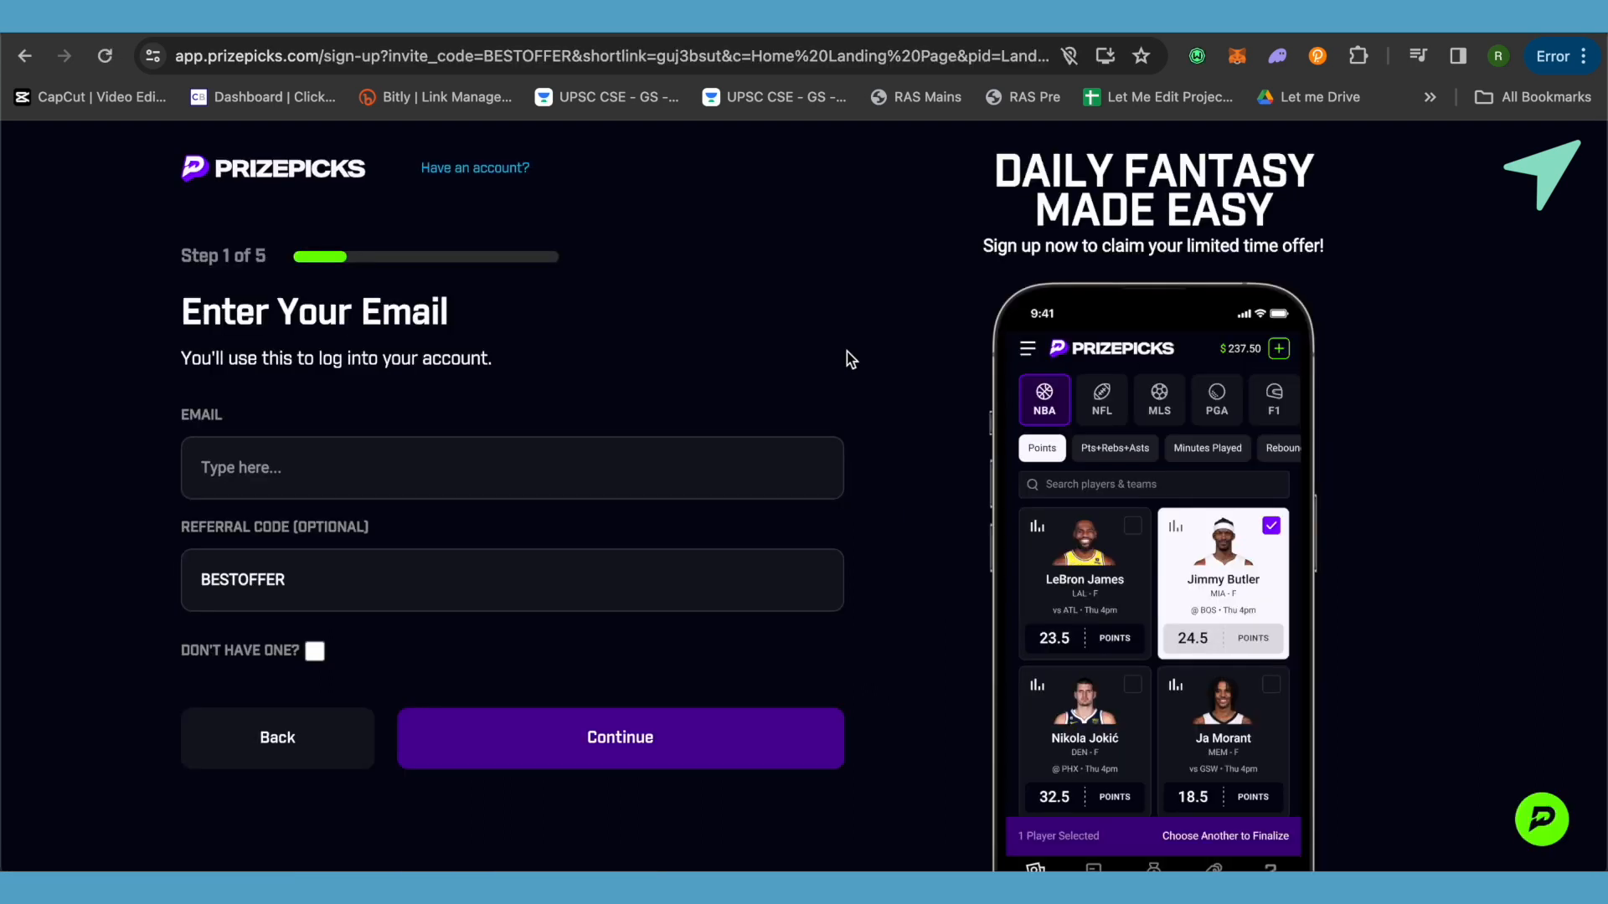
{"action": "scroll", "scroll_direction": "down", "scroll_amount": 3}
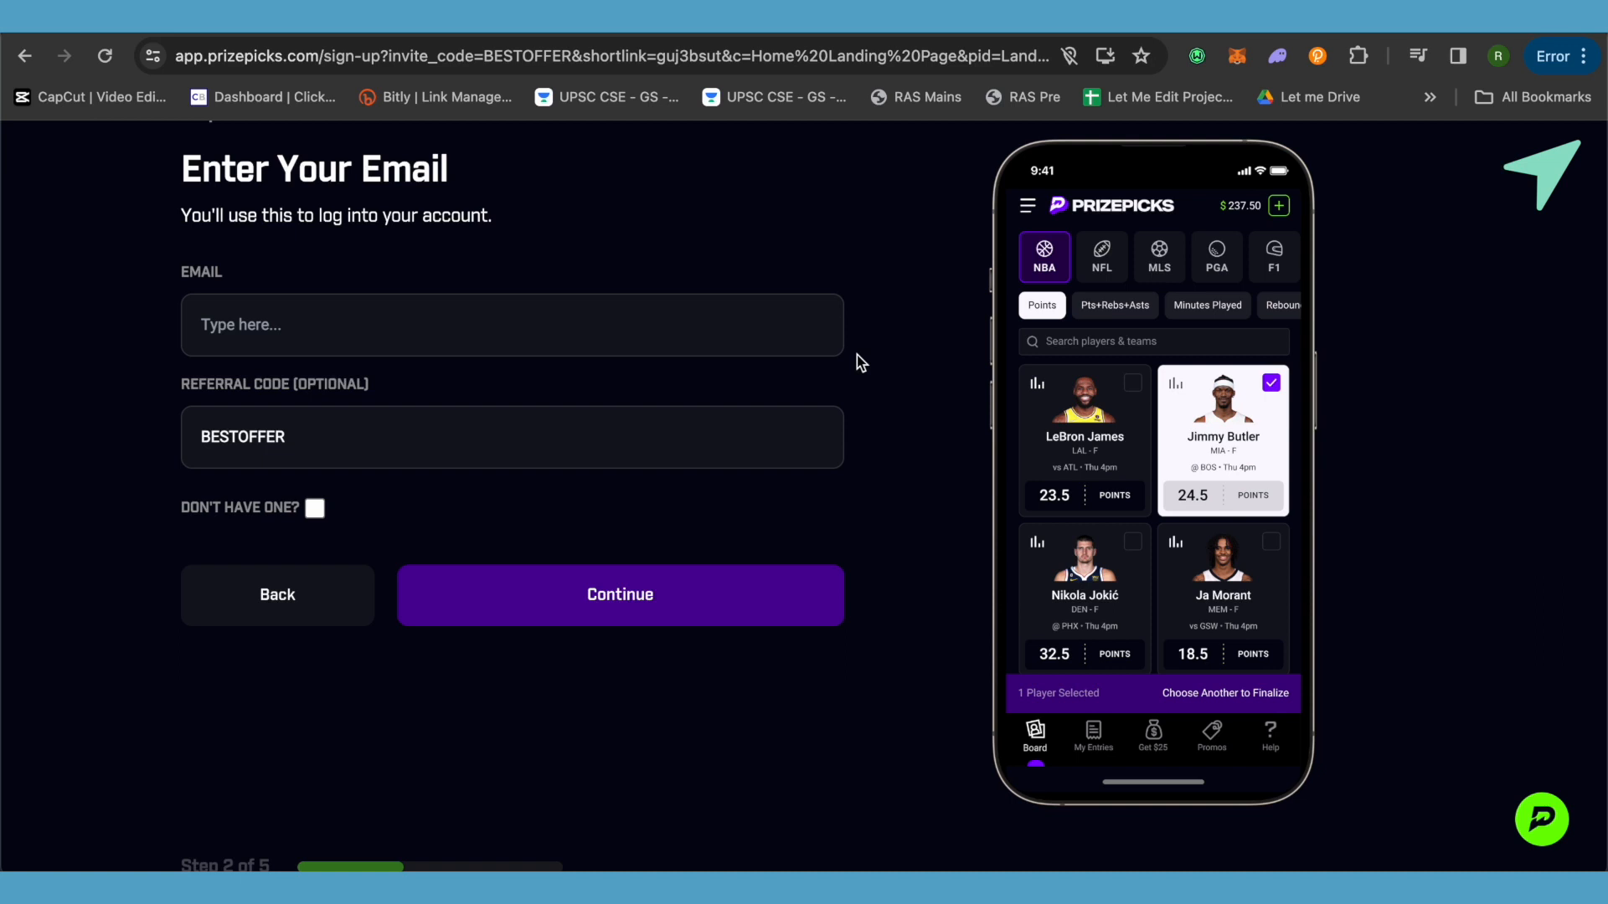
{"action": "mouse_move", "coordinate": [311, 449]}
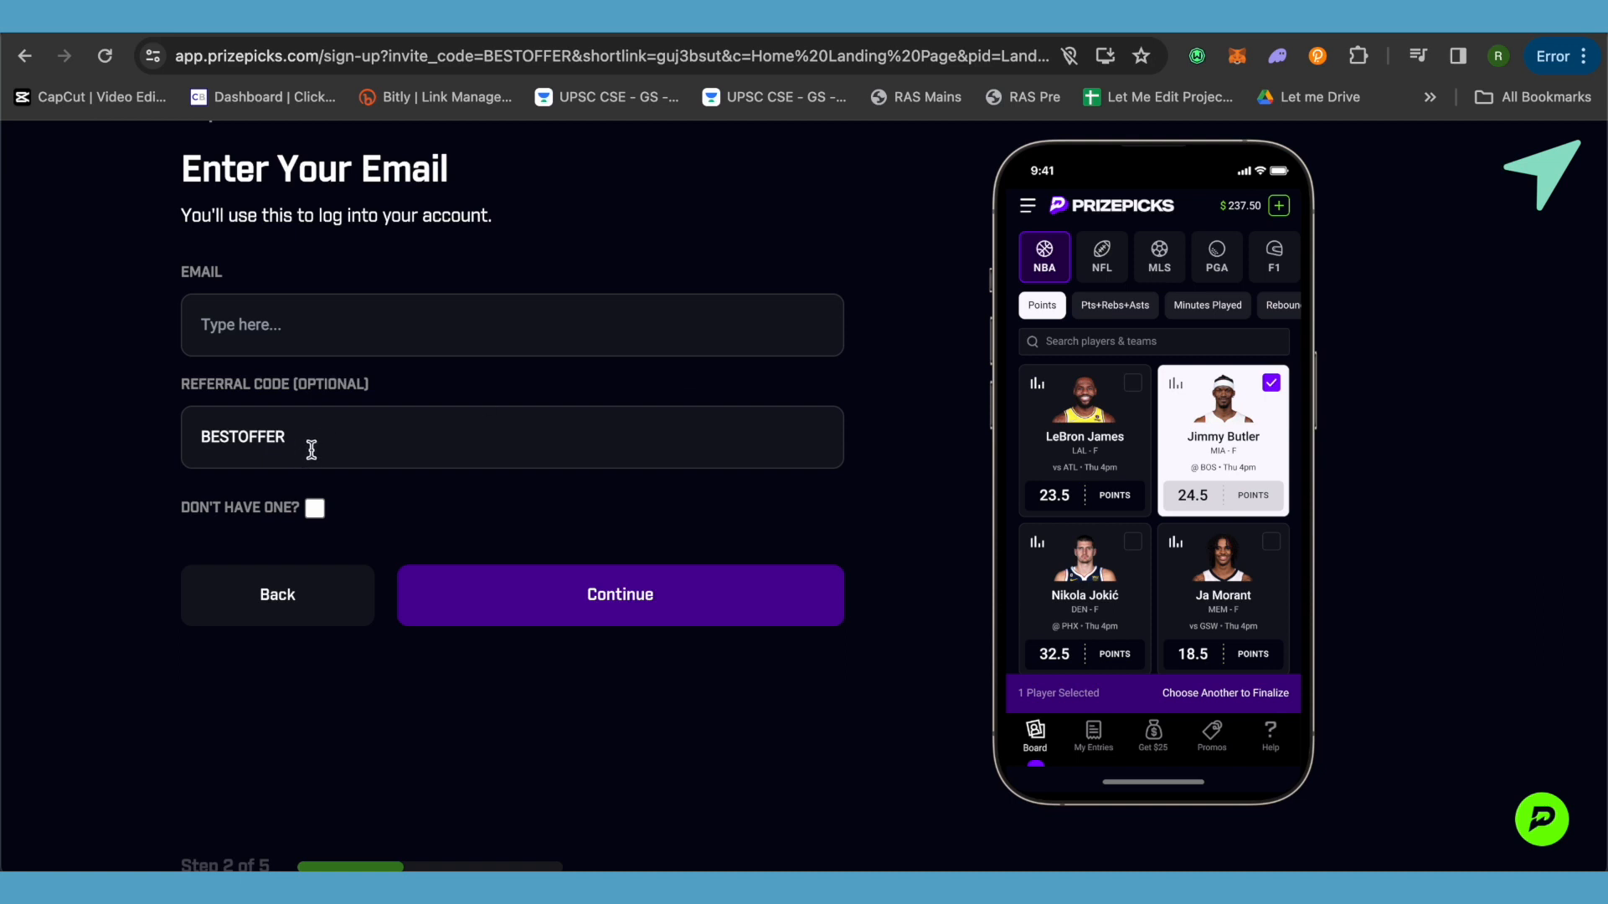
{"action": "mouse_move", "coordinate": [747, 596]}
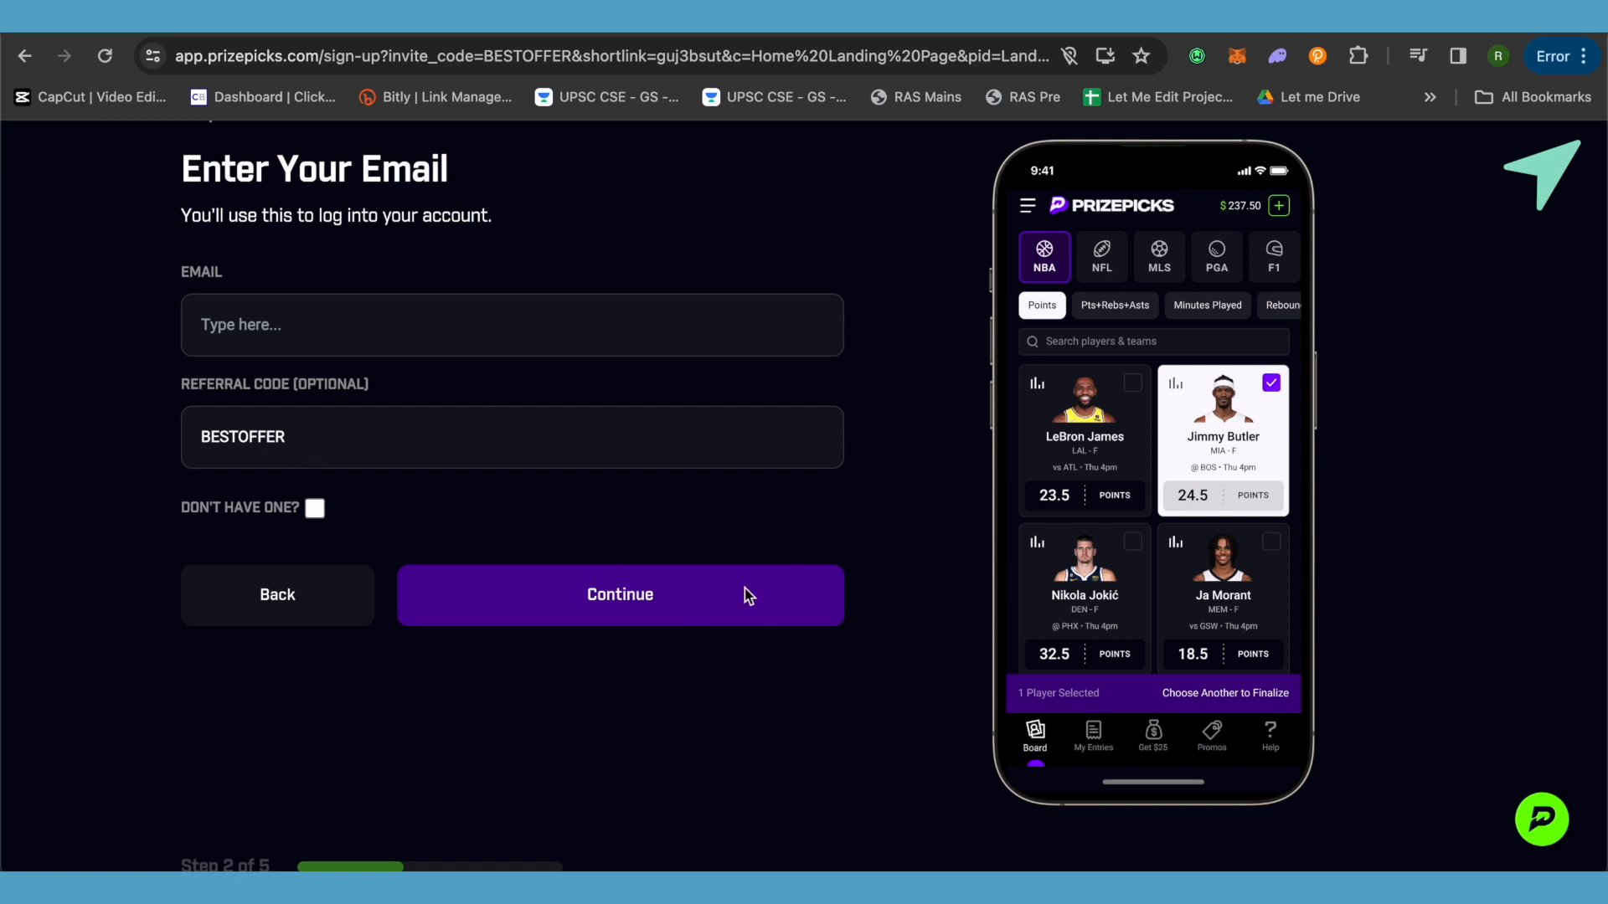
Step: Advance to the name step and submit the first and last name
{"action": "left_click", "coordinate": [620, 594]}
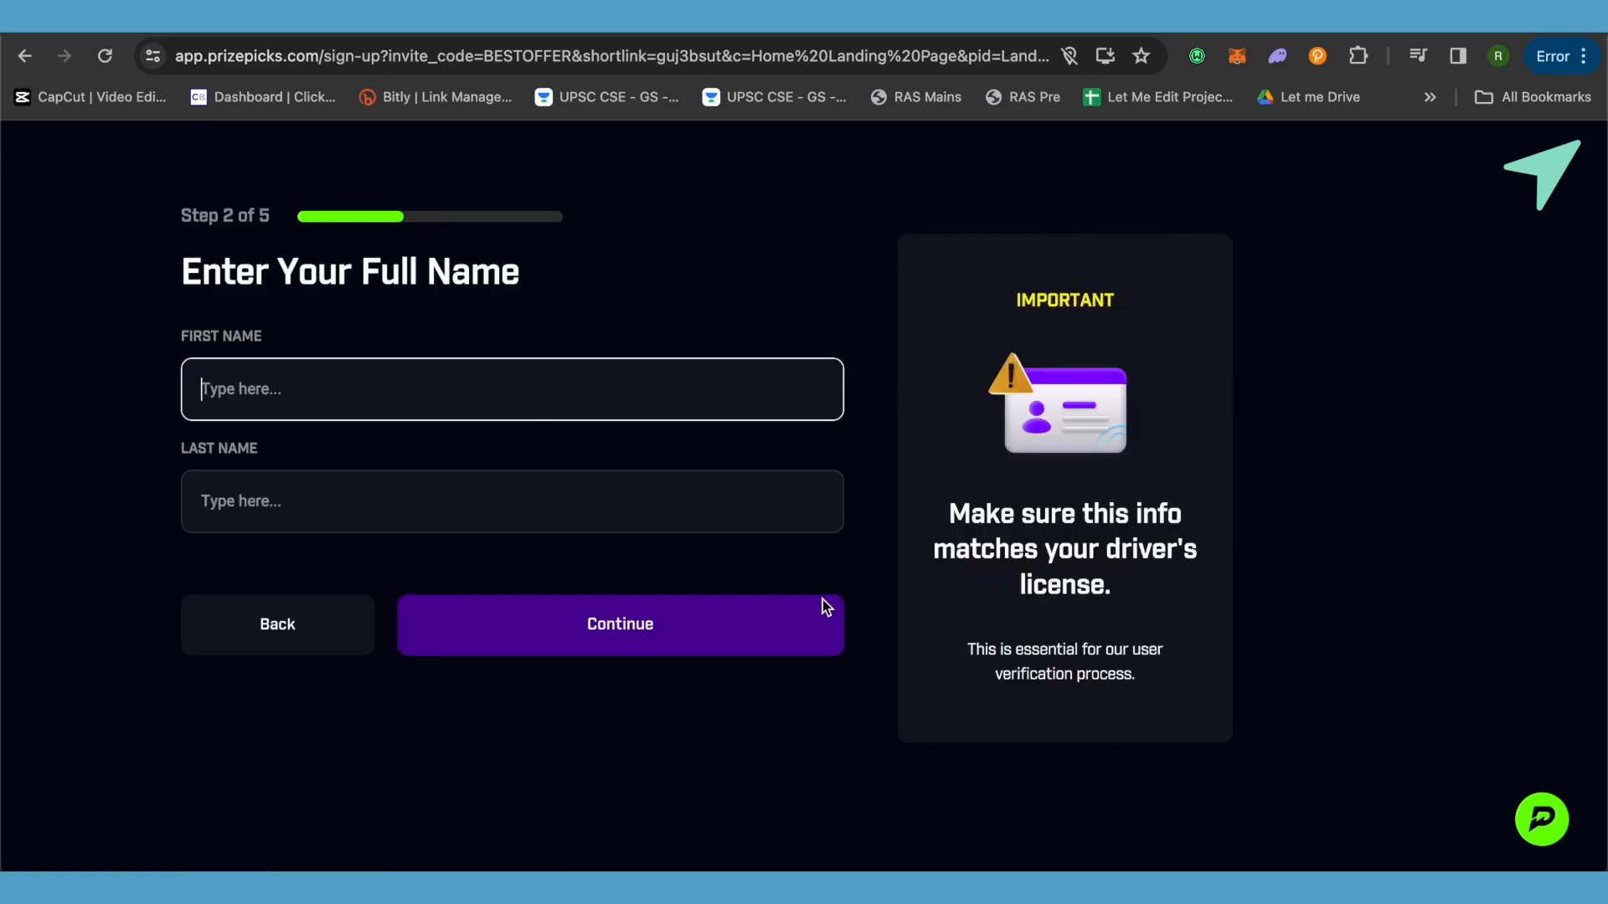
{"action": "mouse_move", "coordinate": [403, 407]}
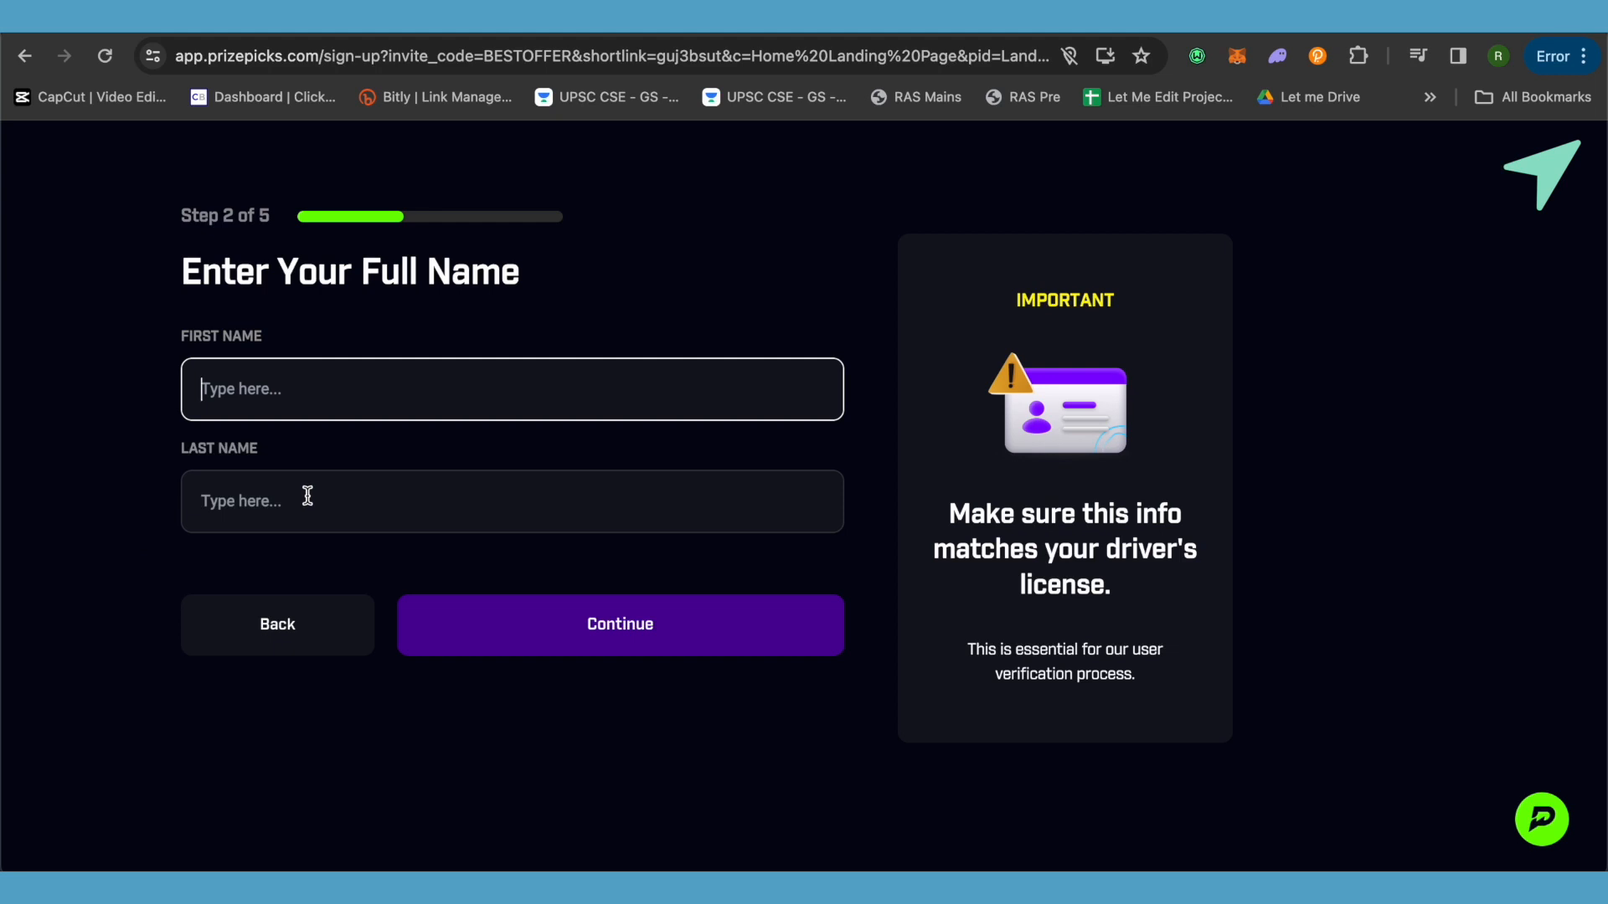
{"action": "mouse_move", "coordinate": [246, 243]}
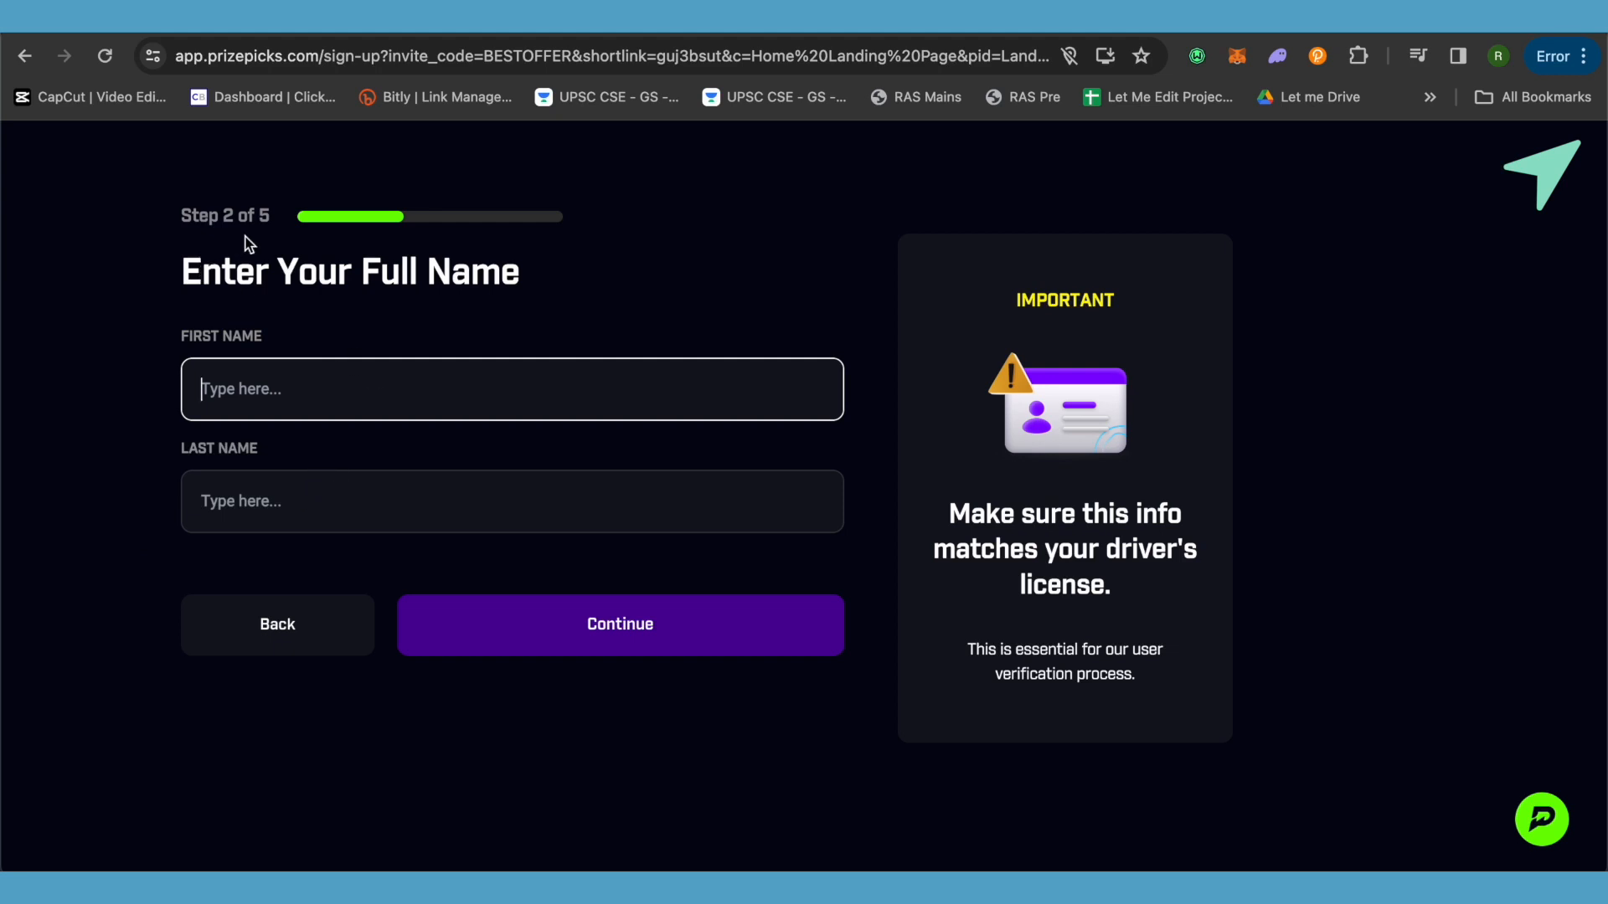
{"action": "type", "text": "Ben"}
{"action": "left_click", "coordinate": [513, 500]}
{"action": "type", "text": "Wood"}
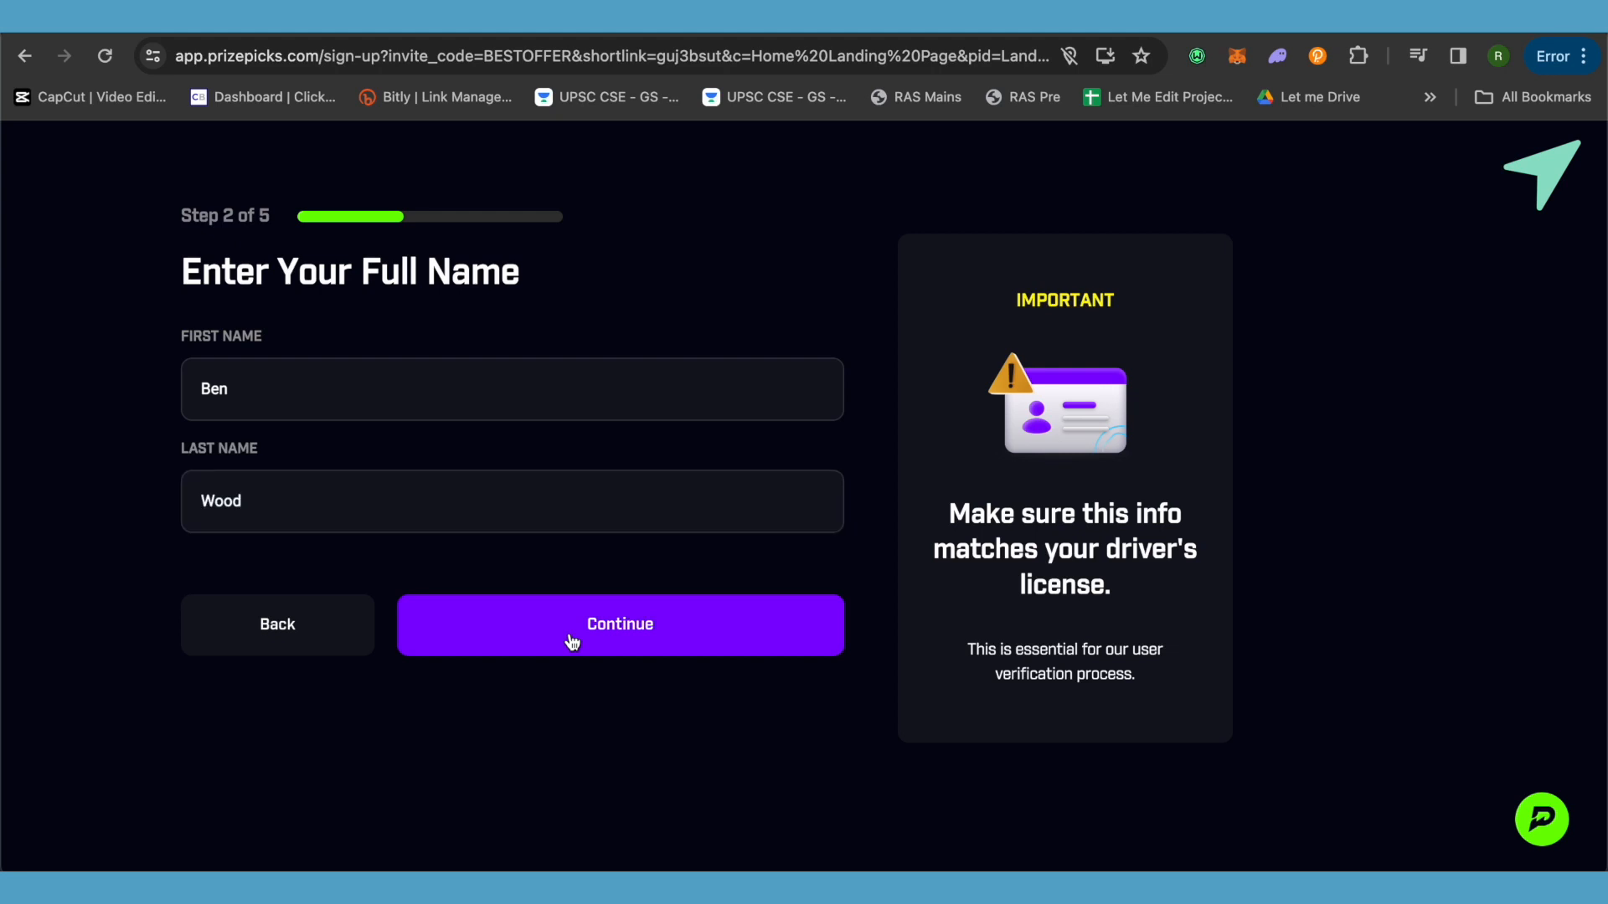
{"action": "left_click", "coordinate": [620, 624]}
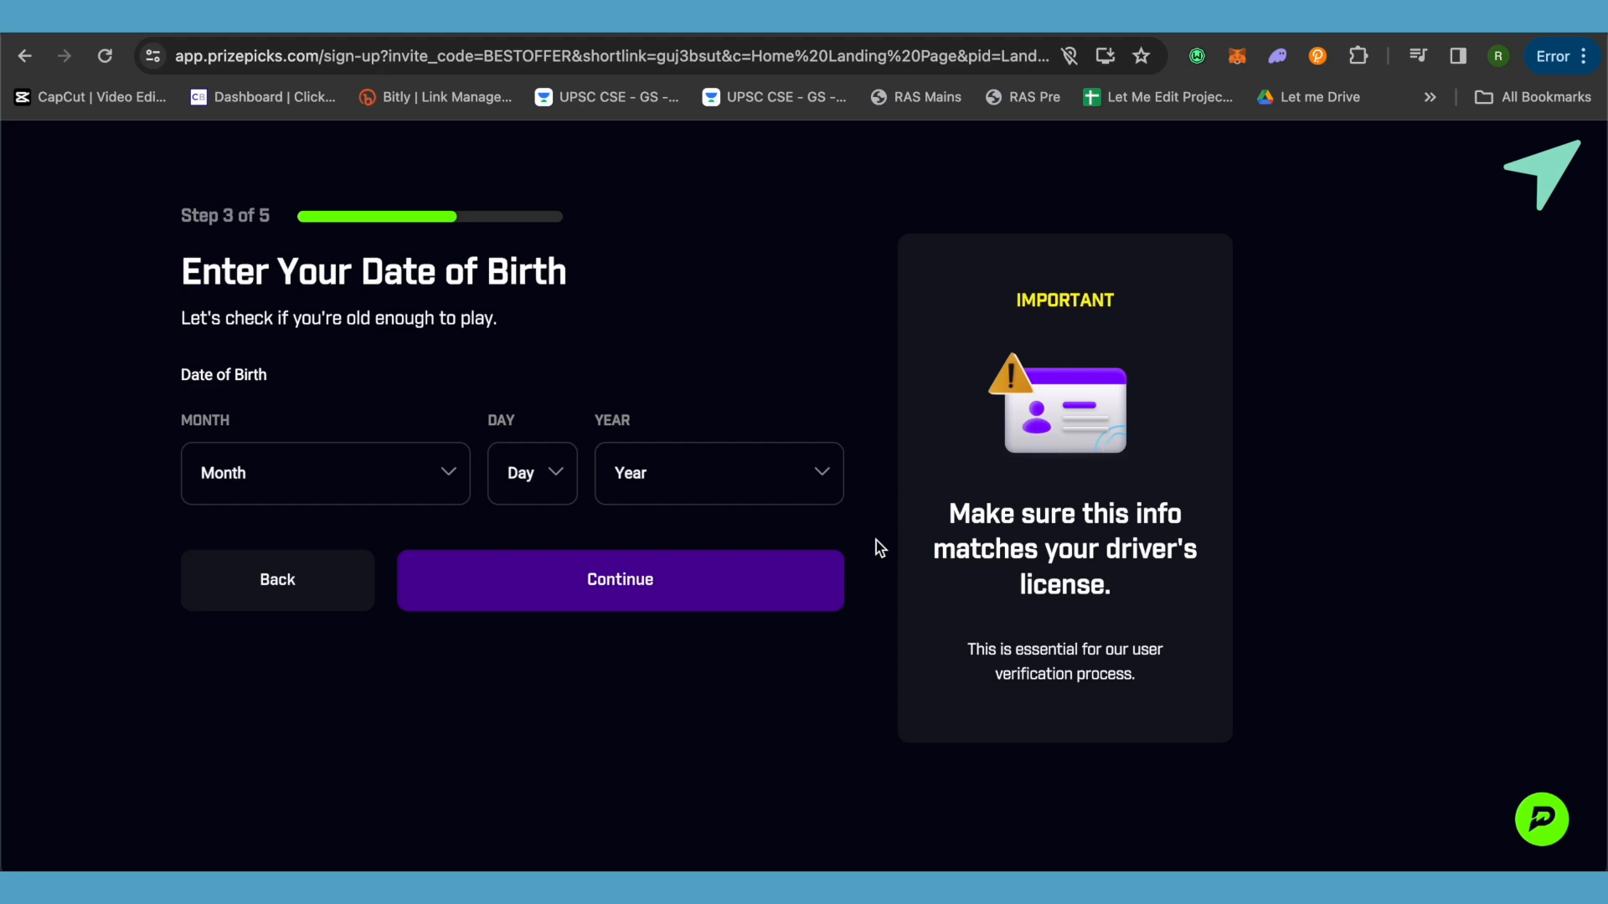
{"action": "left_click", "coordinate": [325, 472]}
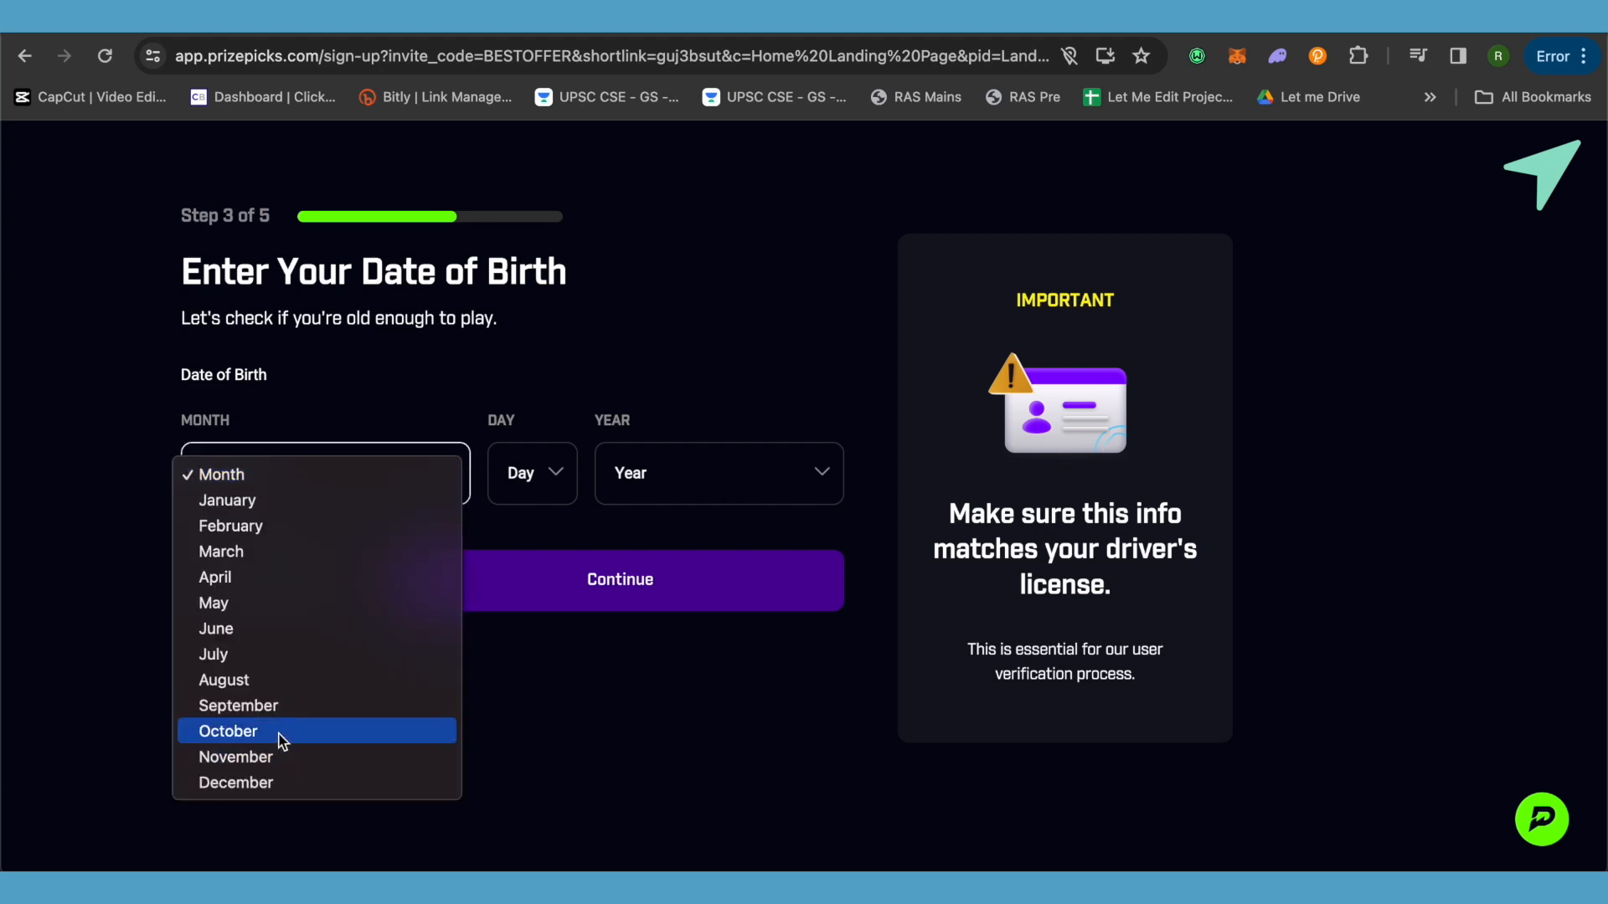
{"action": "left_click", "coordinate": [228, 732]}
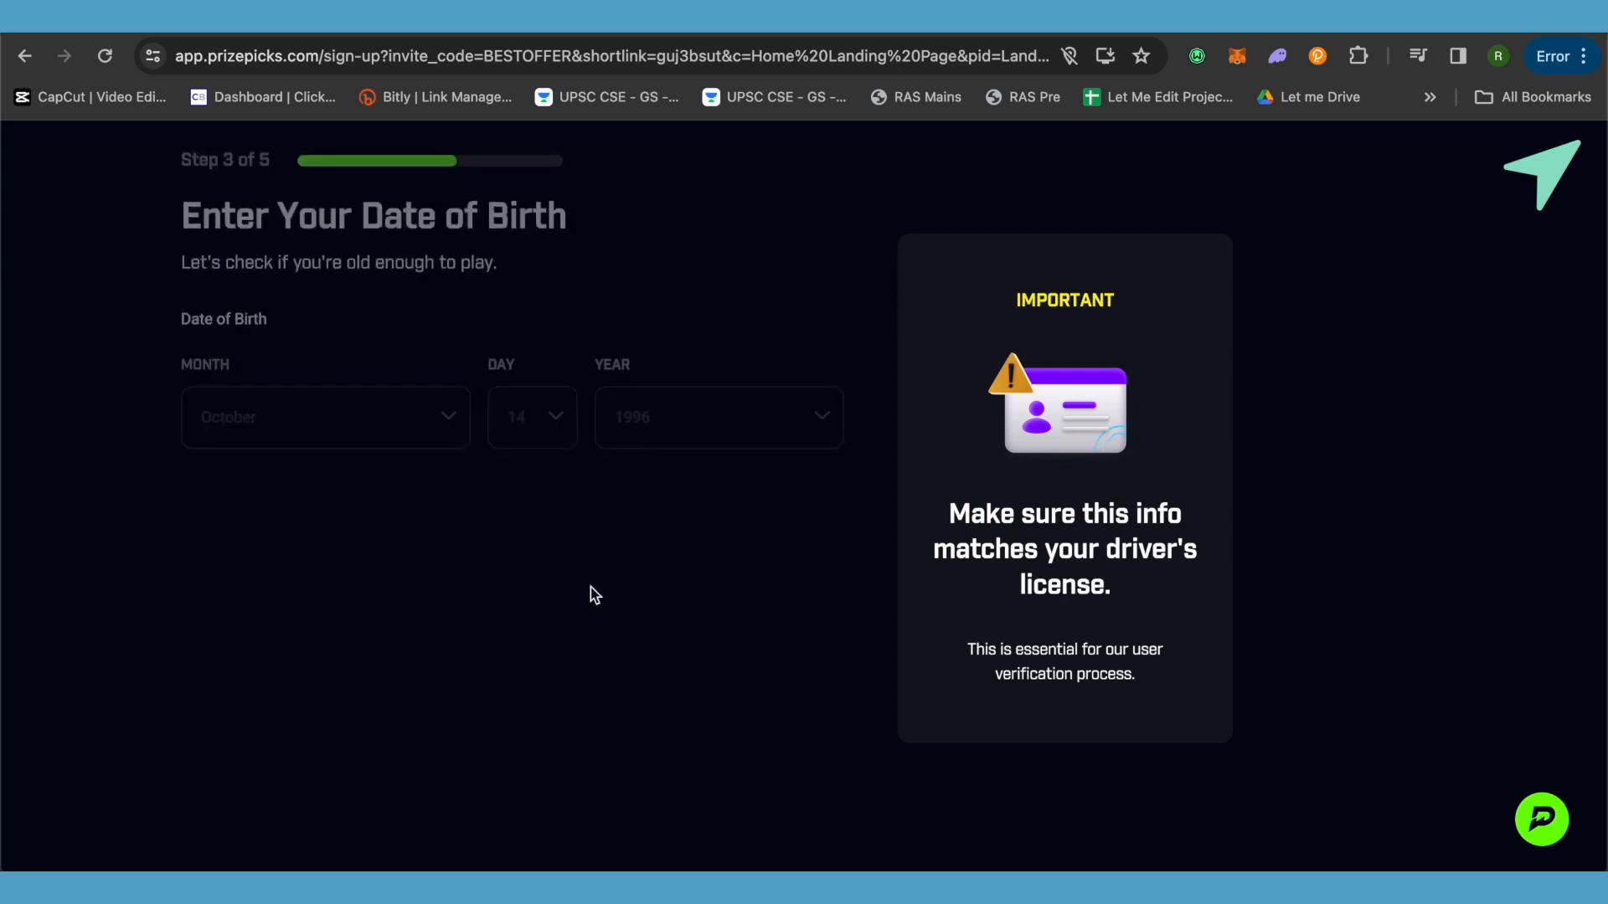
{"action": "left_click", "coordinate": [619, 531]}
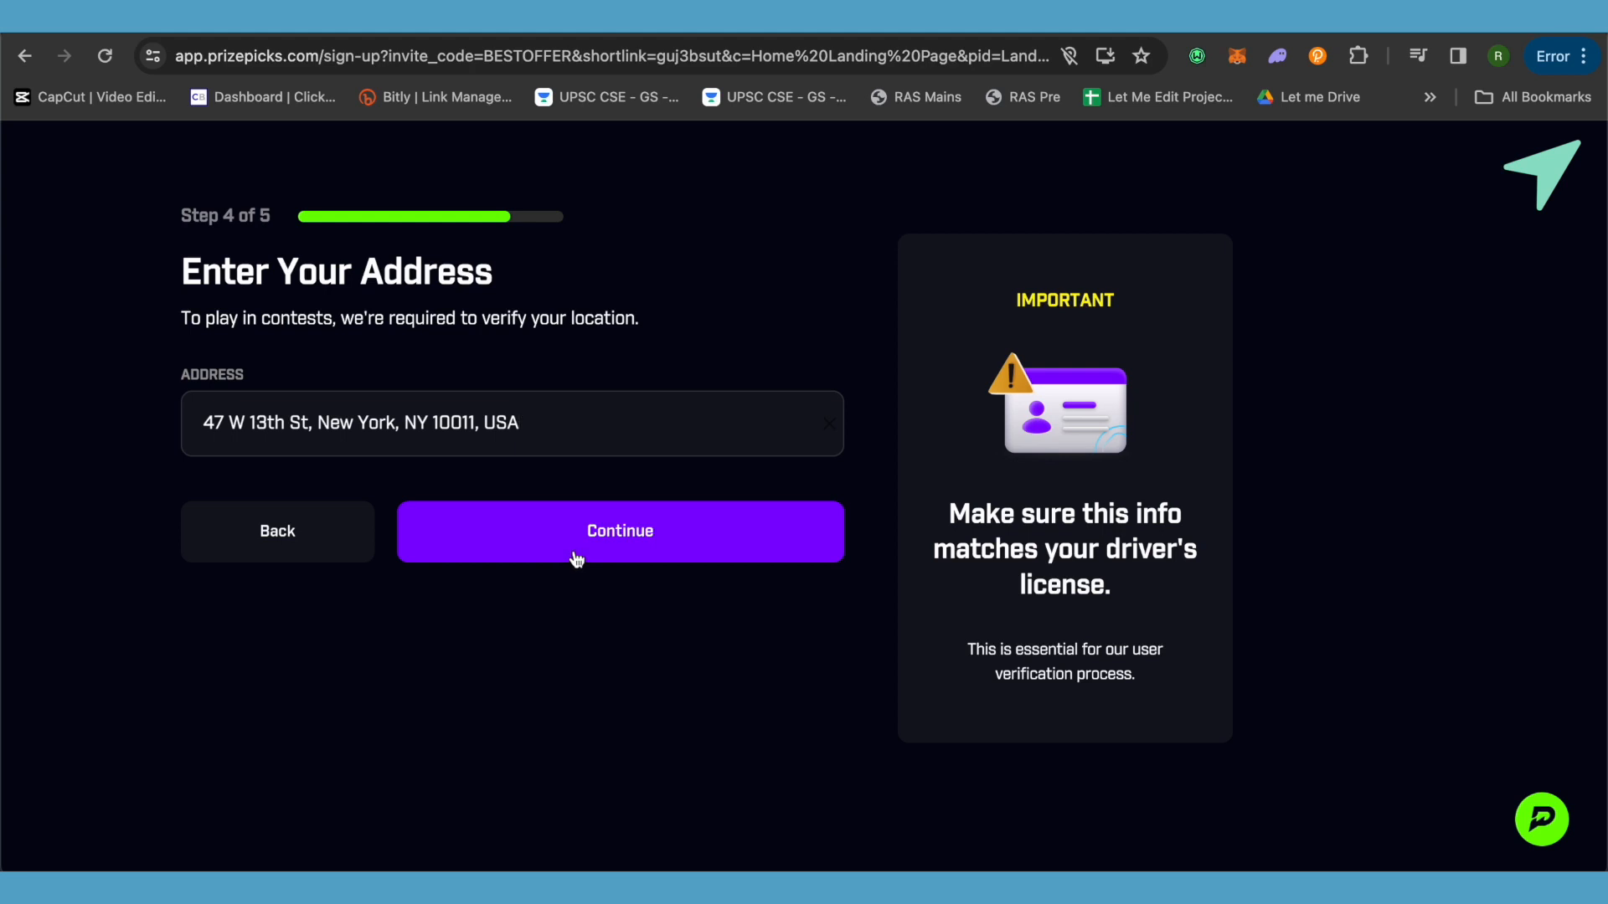
Step: Submit the New York street address to reach the password step 5
{"action": "left_click", "coordinate": [620, 531]}
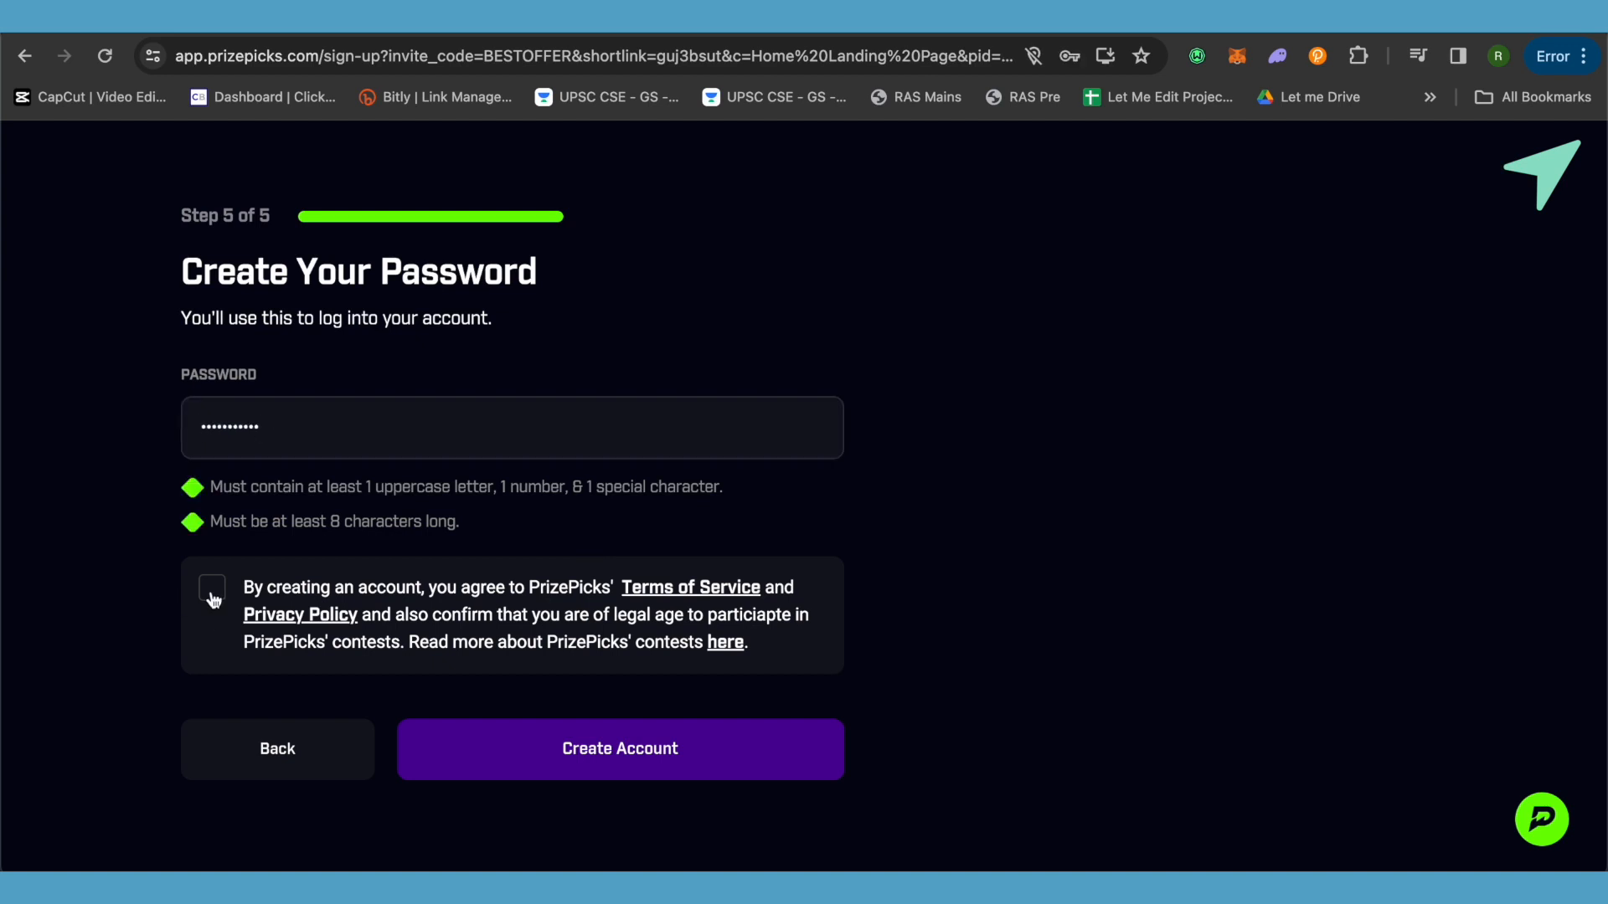
Step: Accept the terms and privacy policy and create the account with the valid password
{"action": "left_click", "coordinate": [211, 588]}
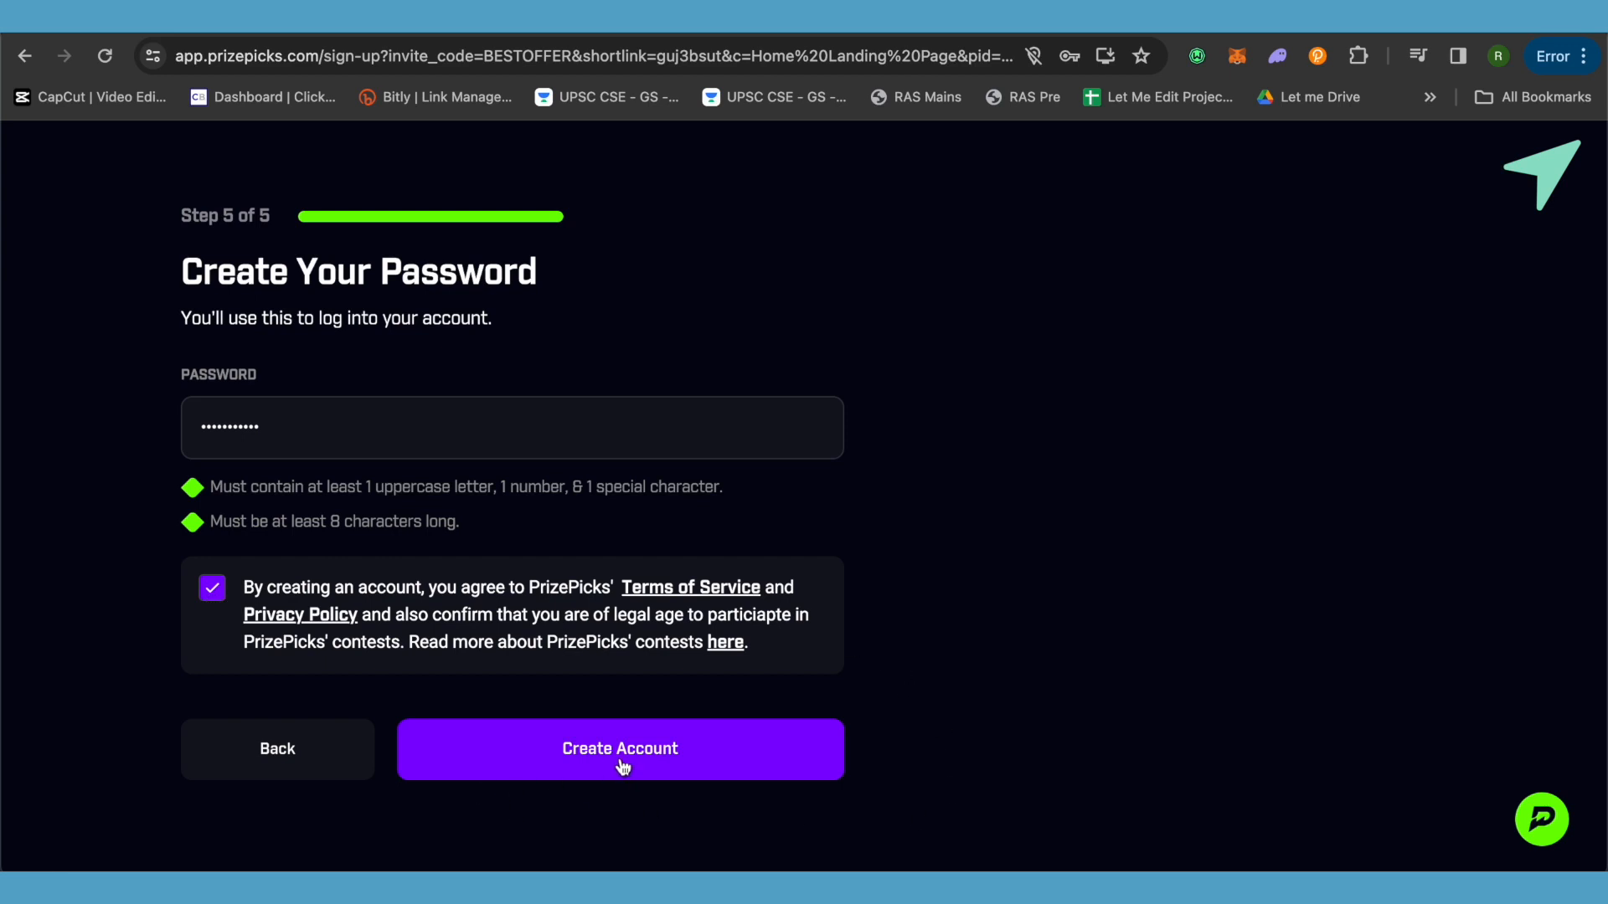
{"action": "left_click", "coordinate": [619, 749]}
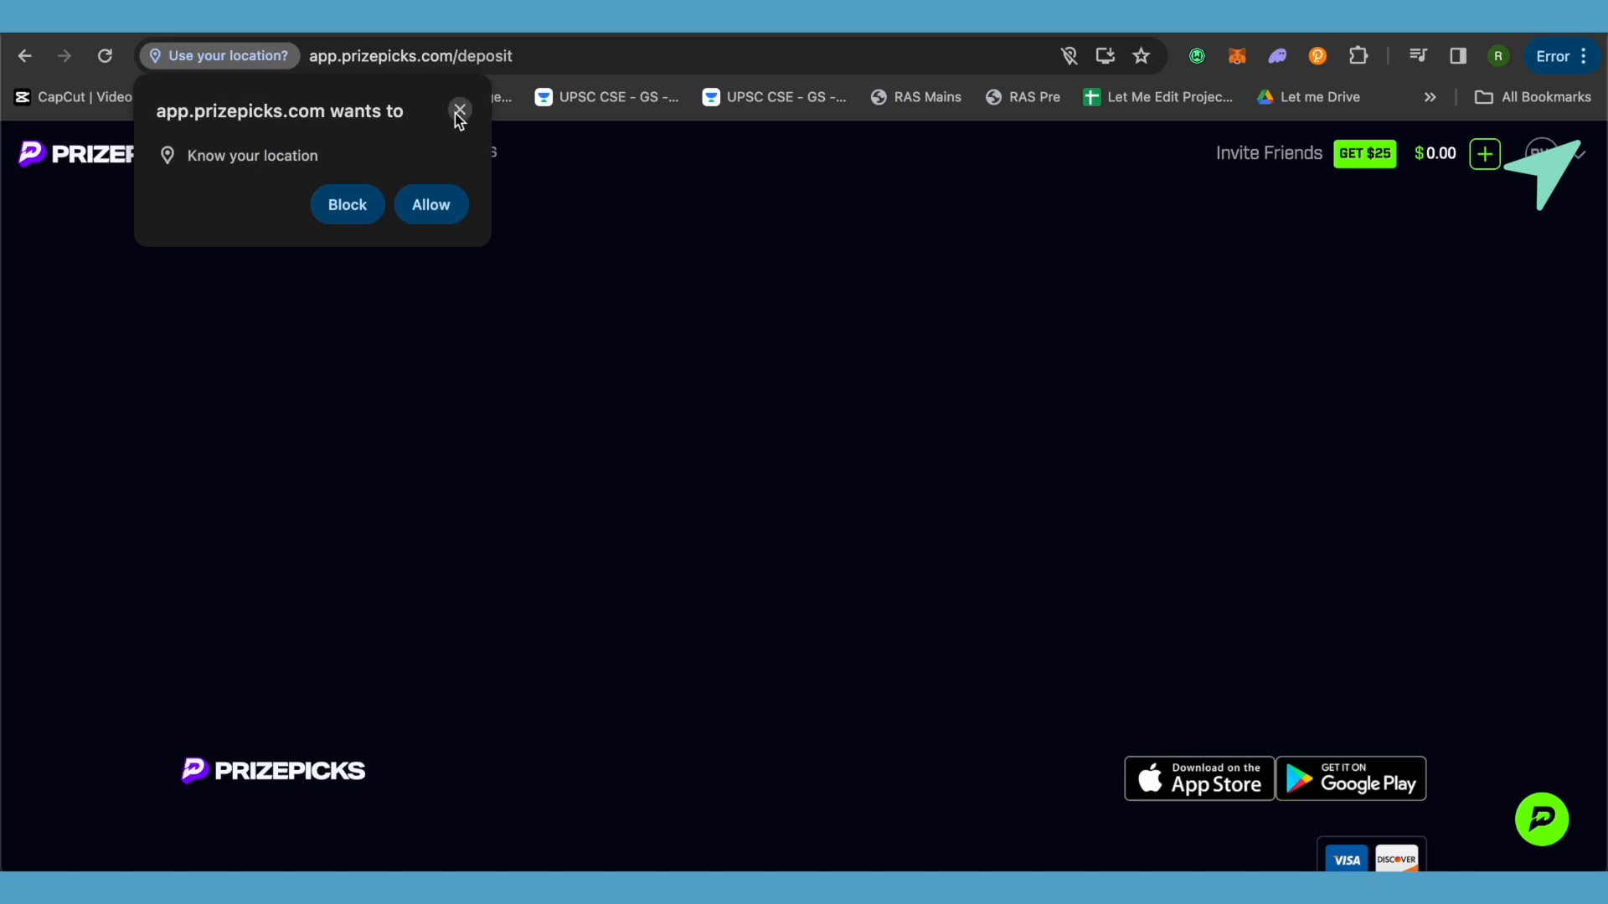
Step: Dismiss the browser's location permission popup, leaving the 'Let's get you verified' page showing
{"action": "left_click", "coordinate": [459, 110]}
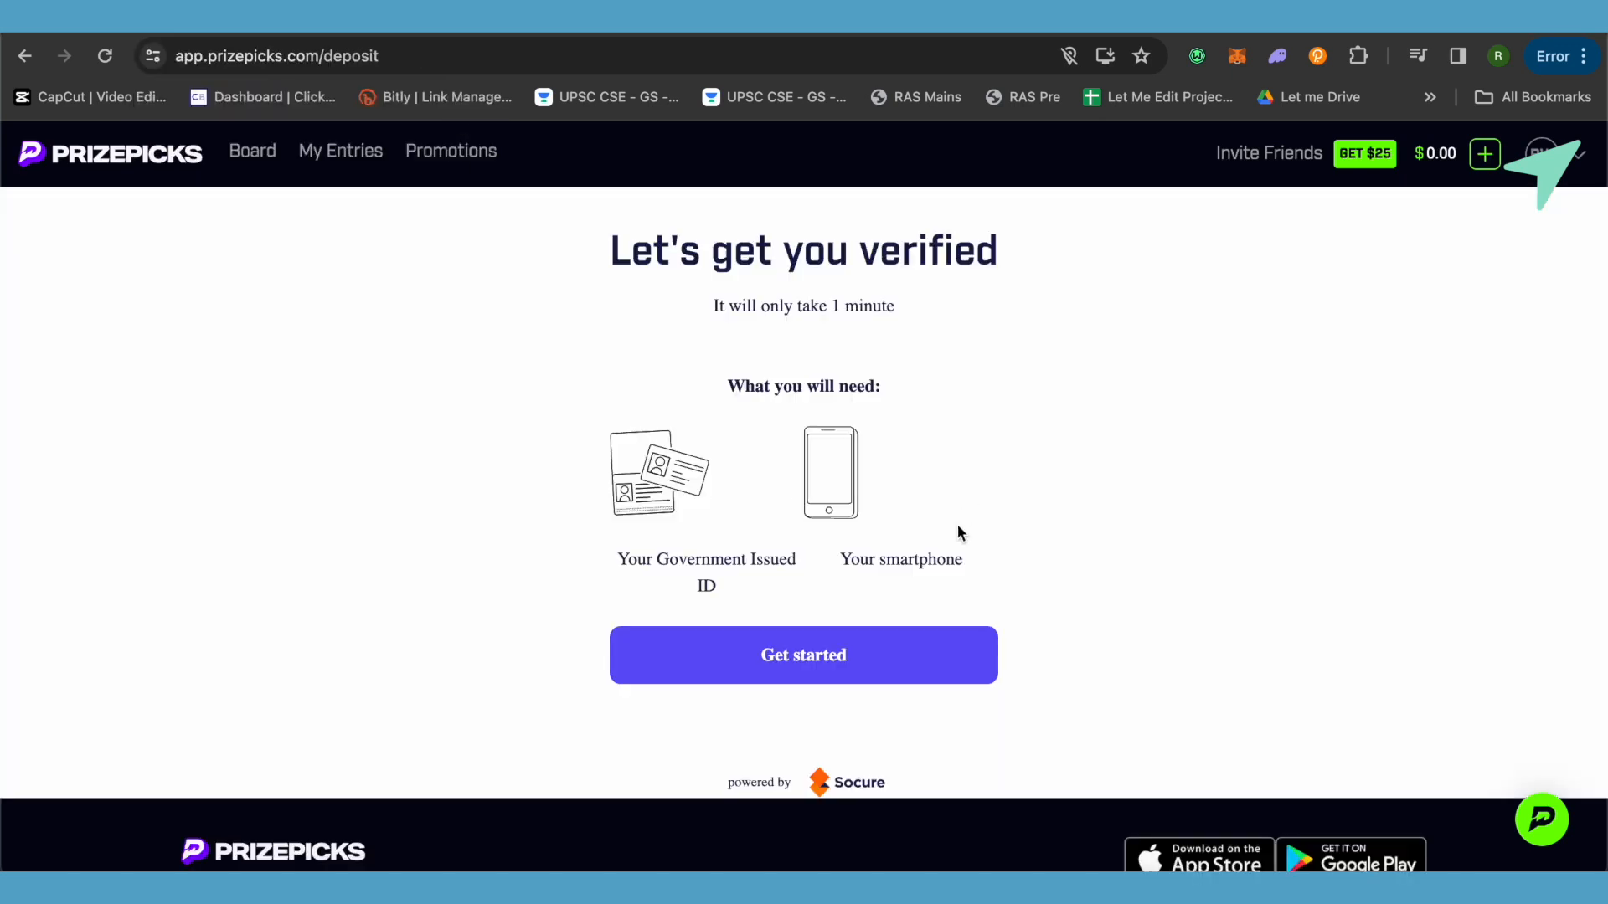
{"action": "mouse_move", "coordinate": [710, 490]}
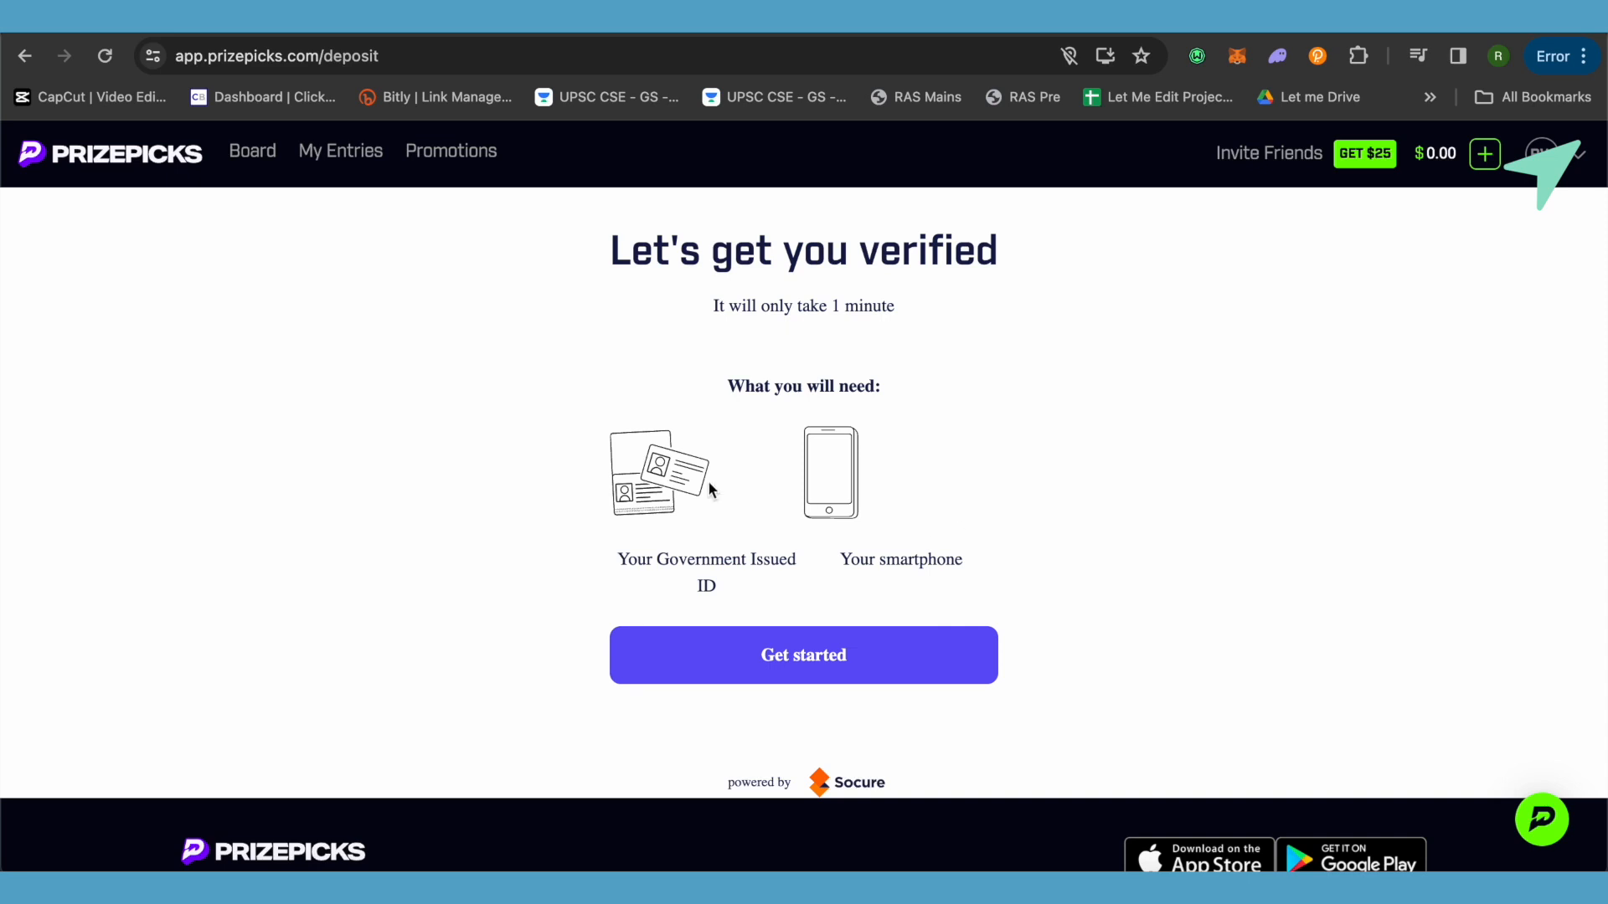
{"action": "mouse_move", "coordinate": [764, 602]}
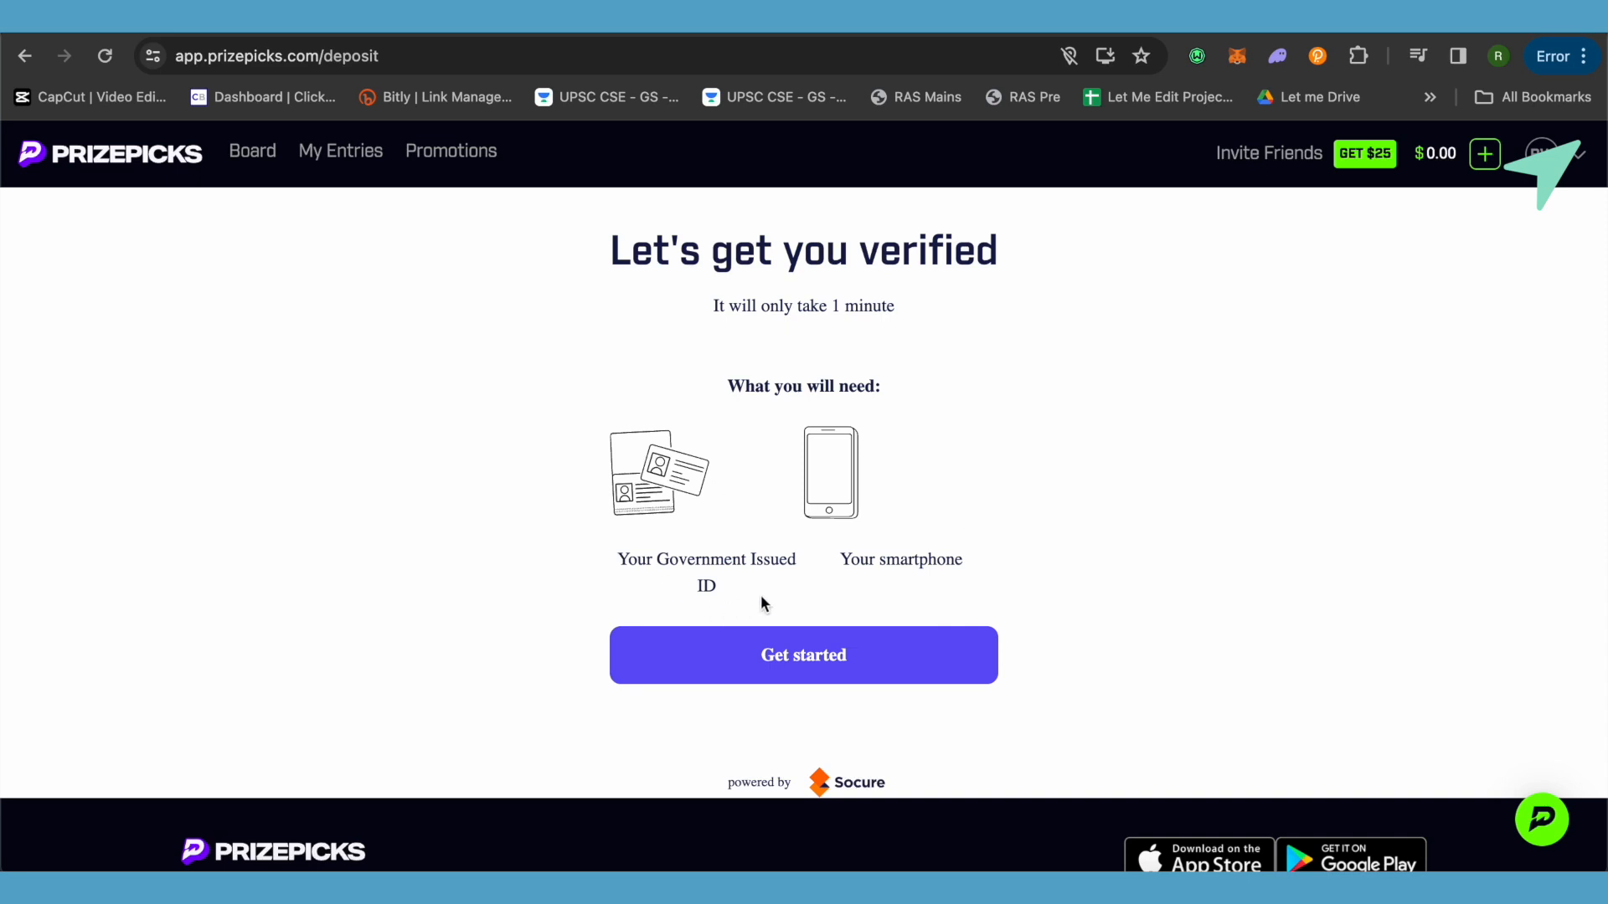
{"action": "mouse_move", "coordinate": [1034, 572]}
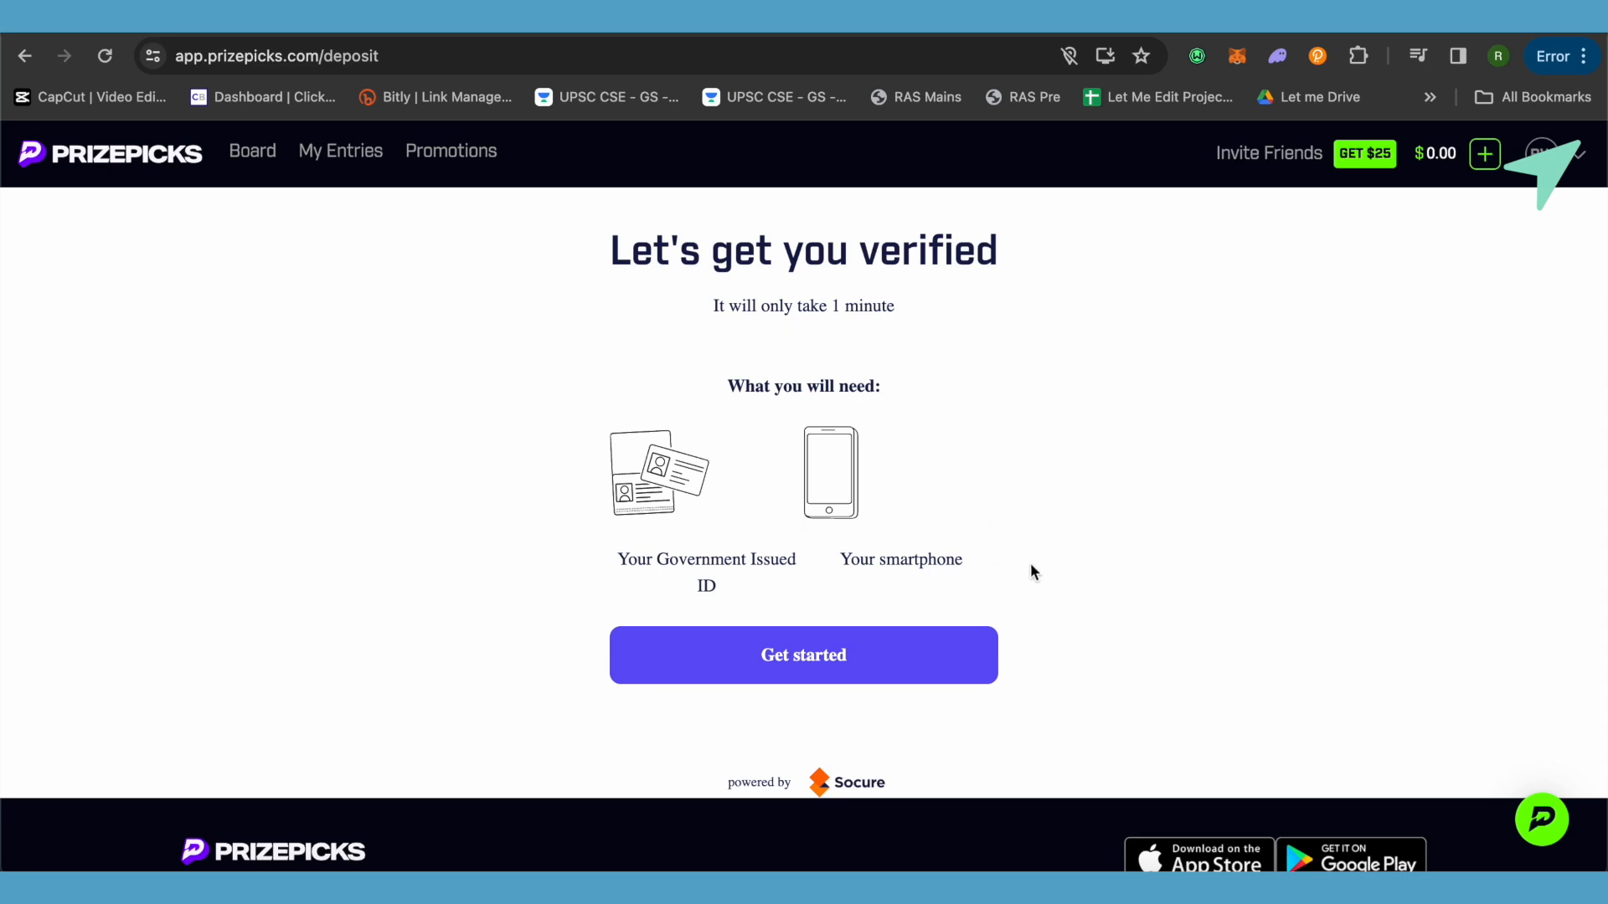